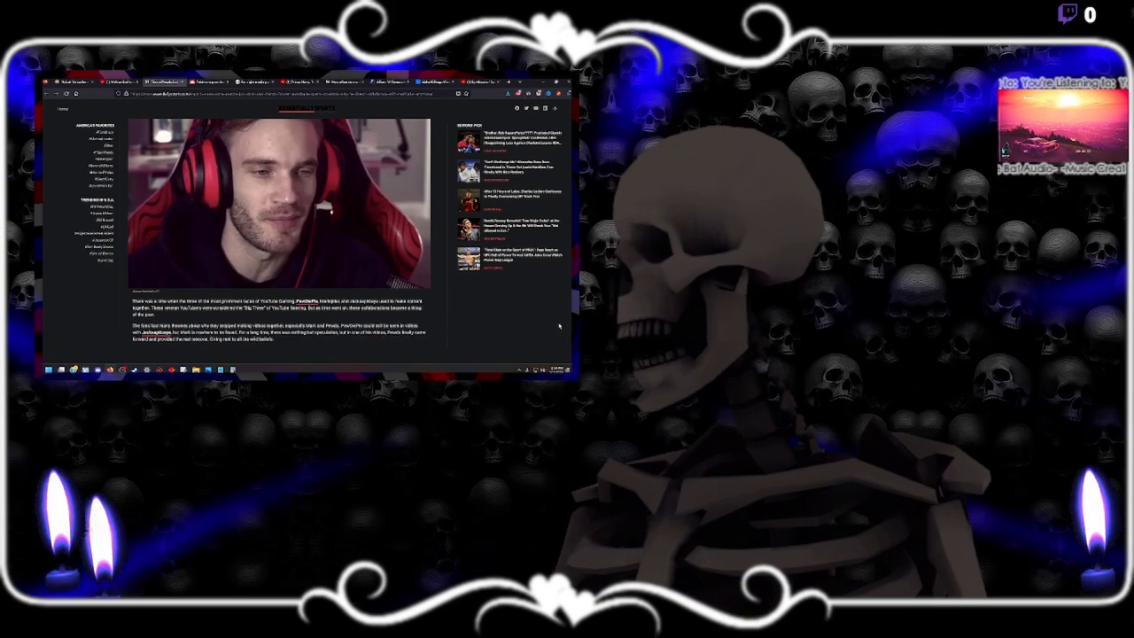
- Scroll the PewDiePie article past the Markiplier collaboration heading to the three-YouTuber group photo
scroll(down, 3)
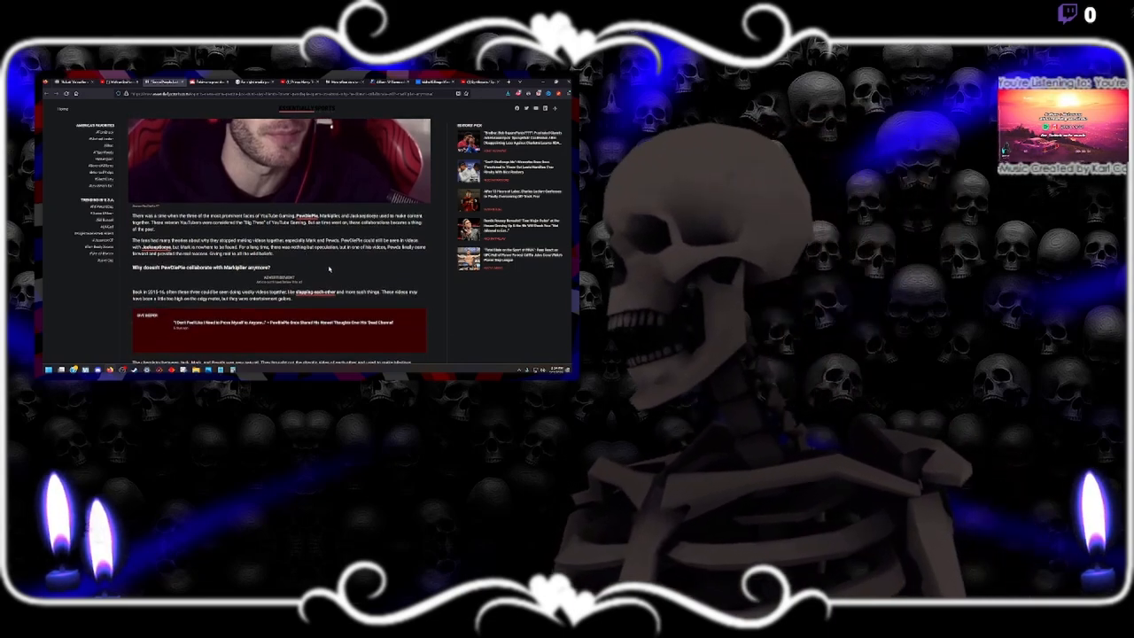
scroll(down, 3)
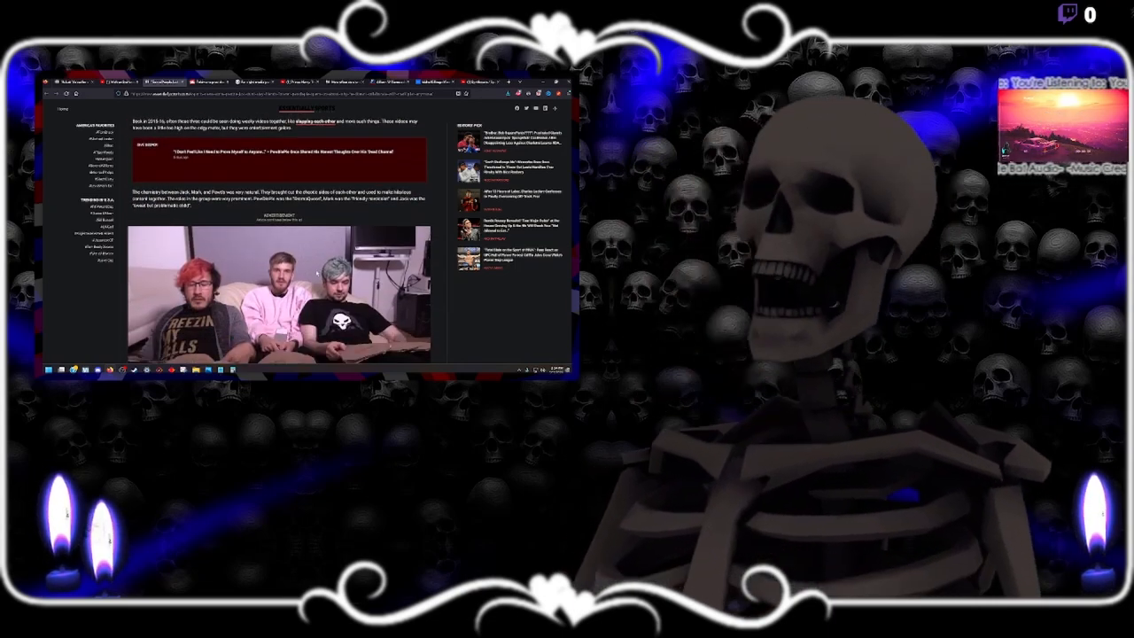
scroll(down, 3)
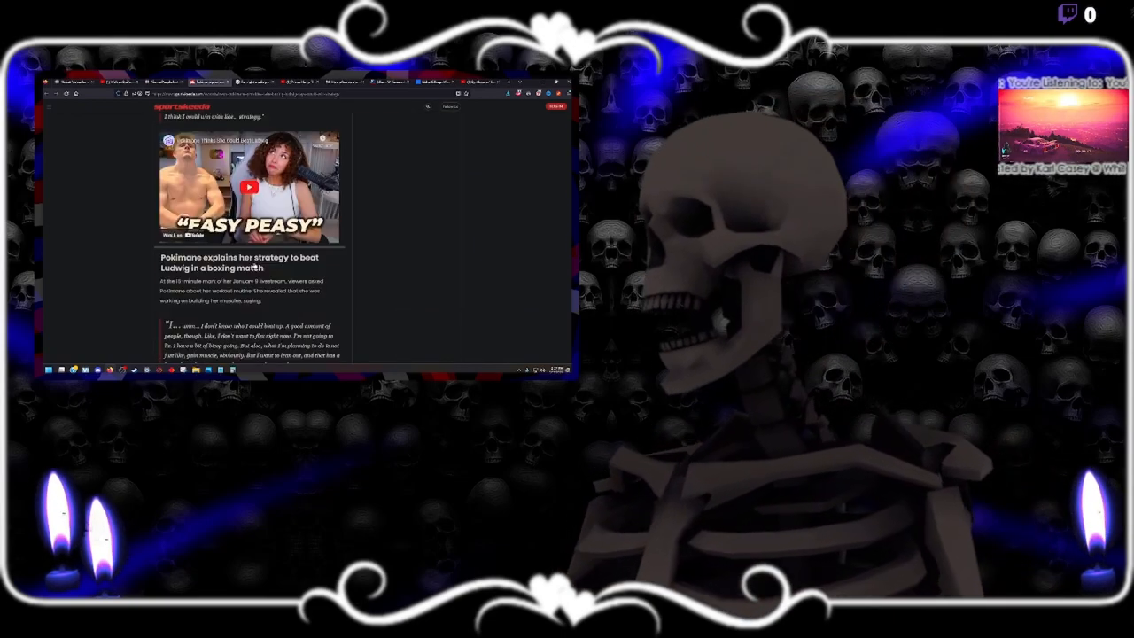
- Scroll the Sportskeeda article to the timestamped screenshot and the quotes about poisoning Ludwig
scroll(down, 3)
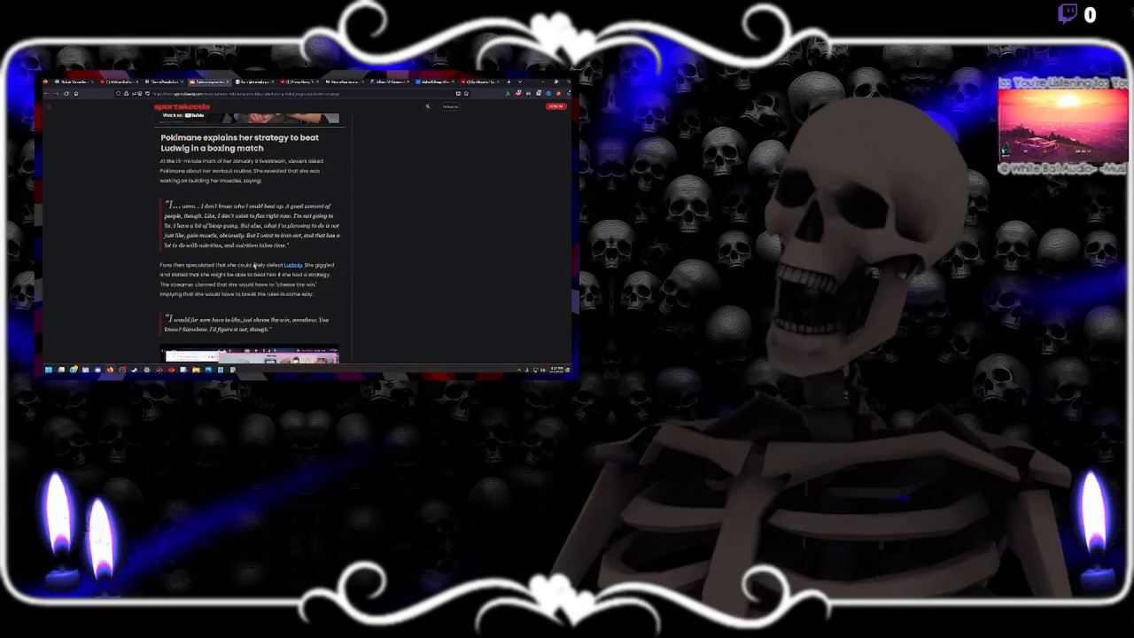
scroll(down, 3)
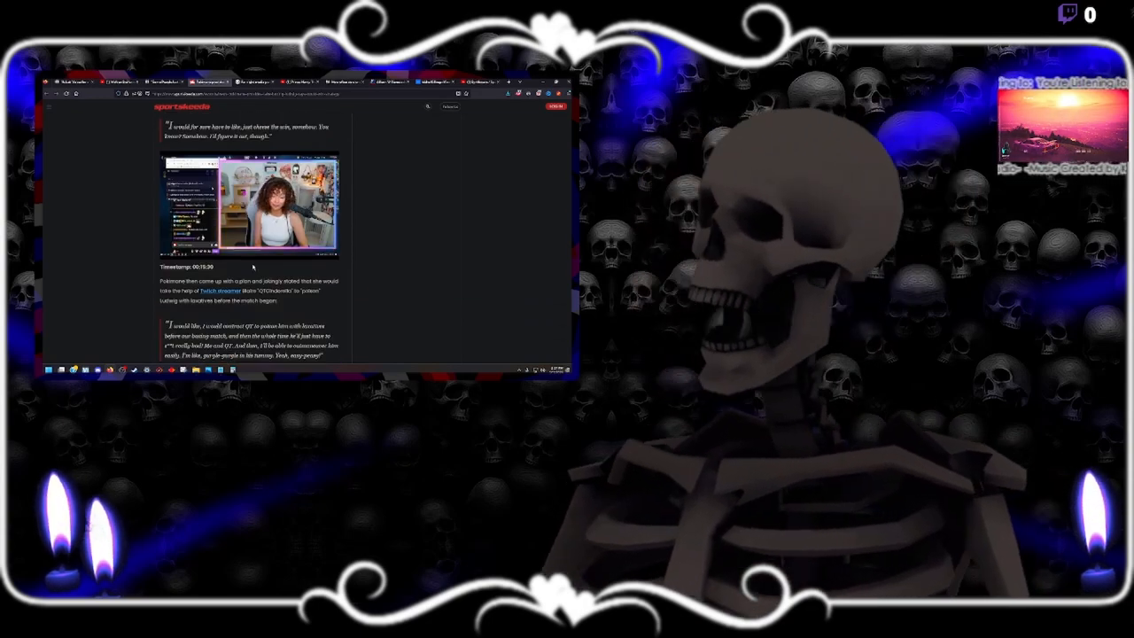
scroll(down, 3)
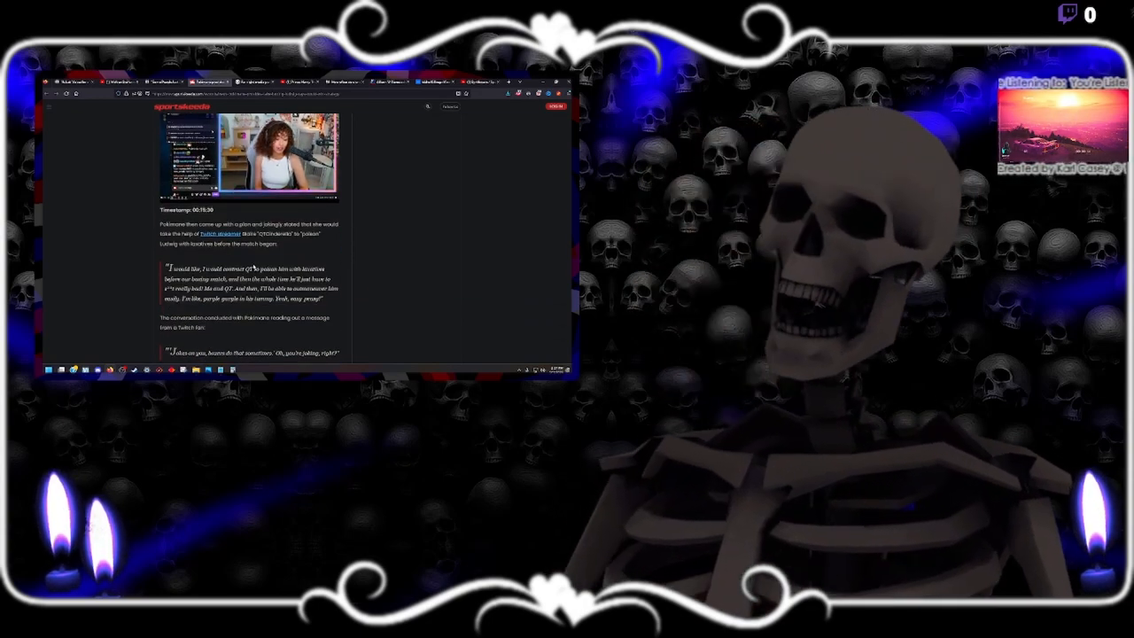
scroll(down, 3)
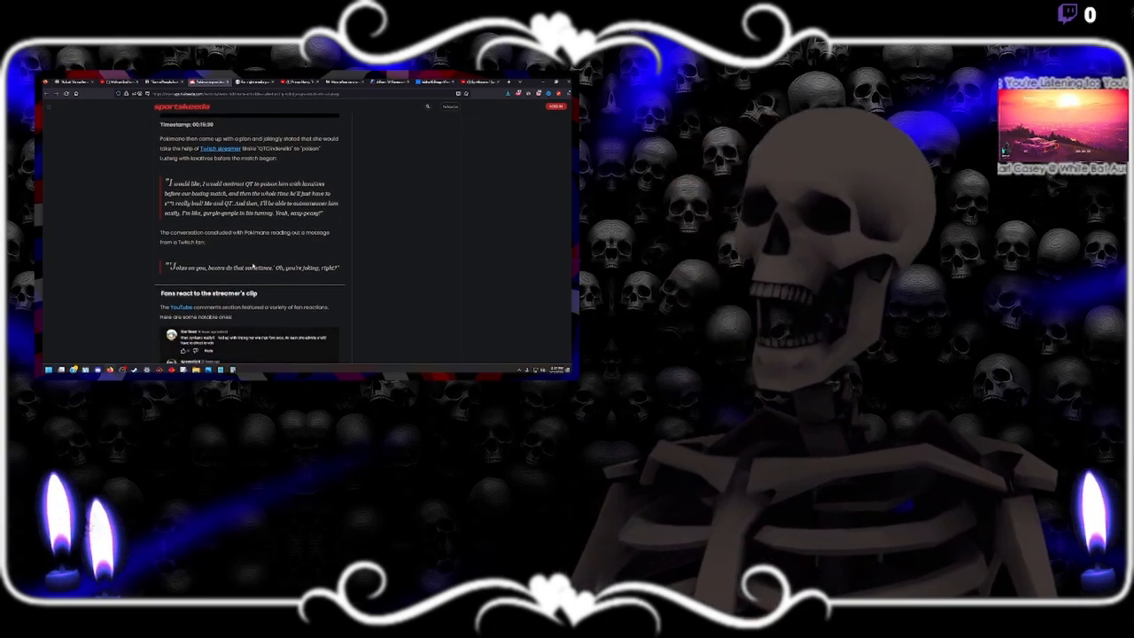
scroll(down, 3)
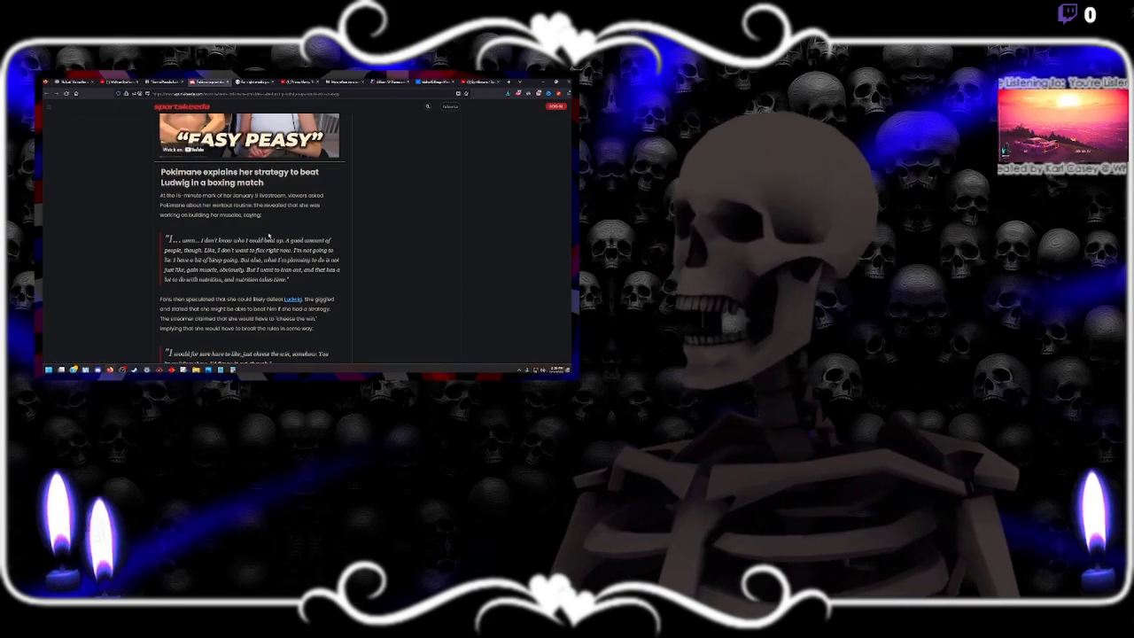
scroll(down, 3)
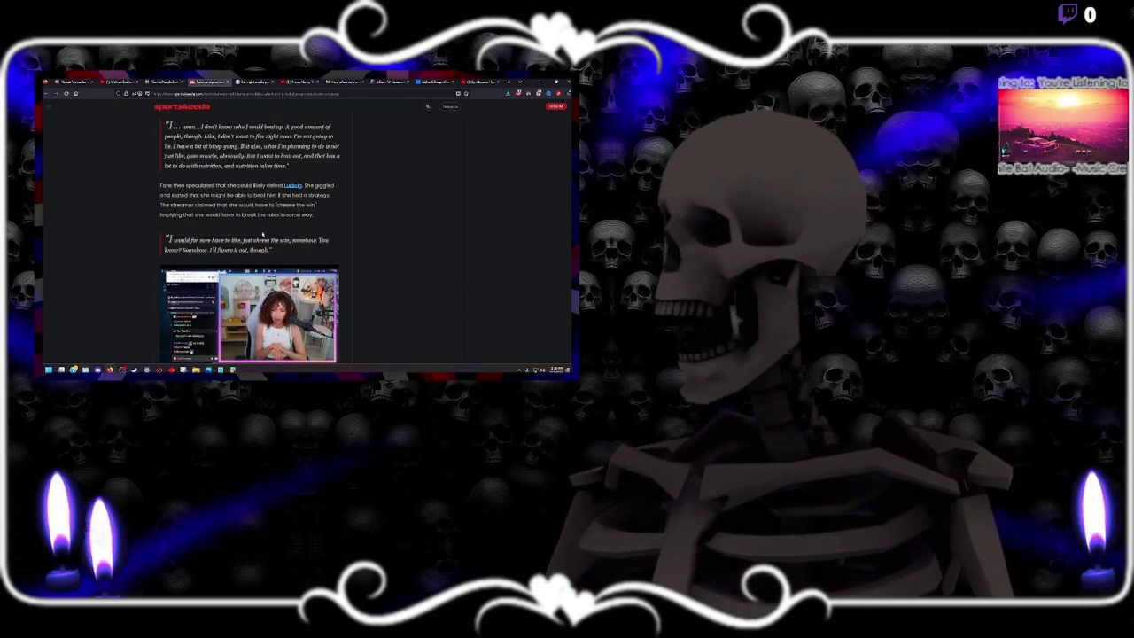
scroll(down, 3)
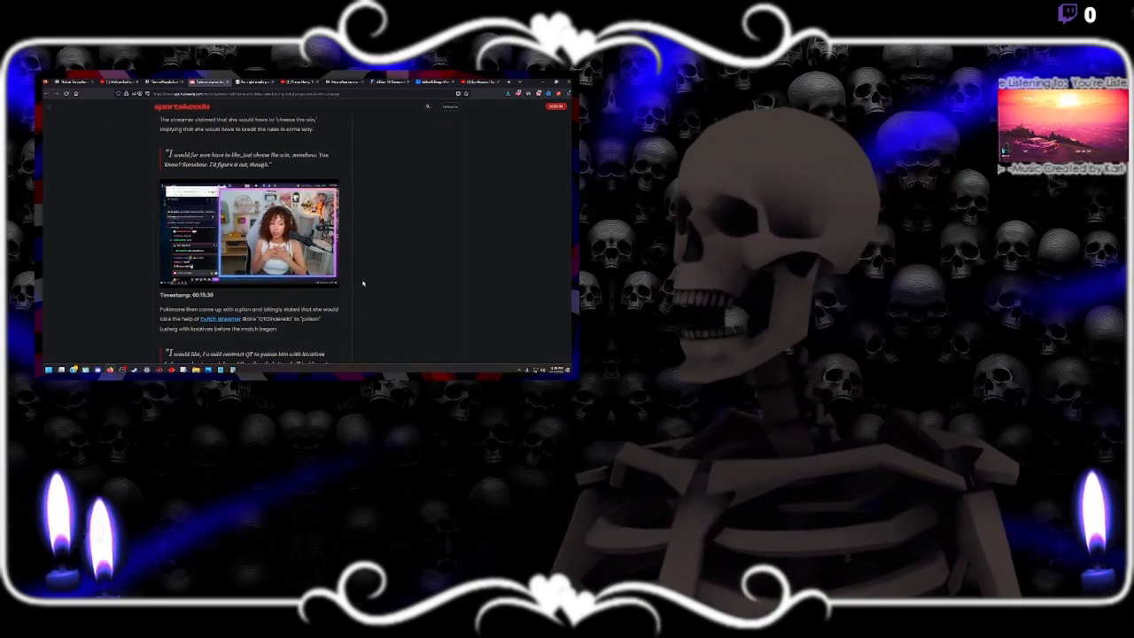
scroll(down, 3)
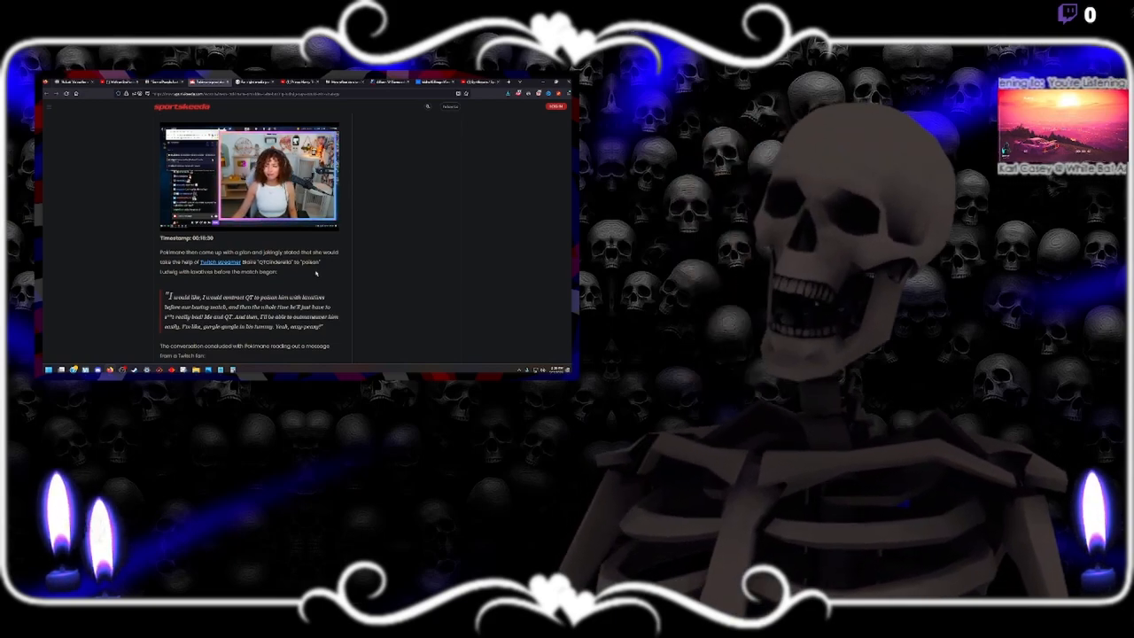
scroll(down, 3)
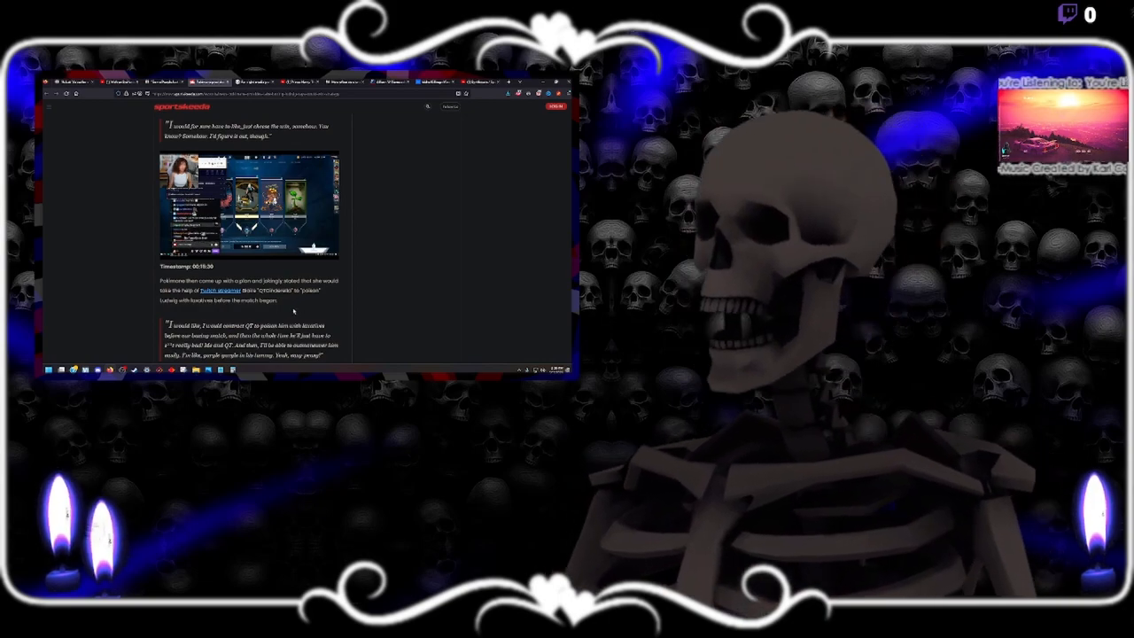
scroll(down, 3)
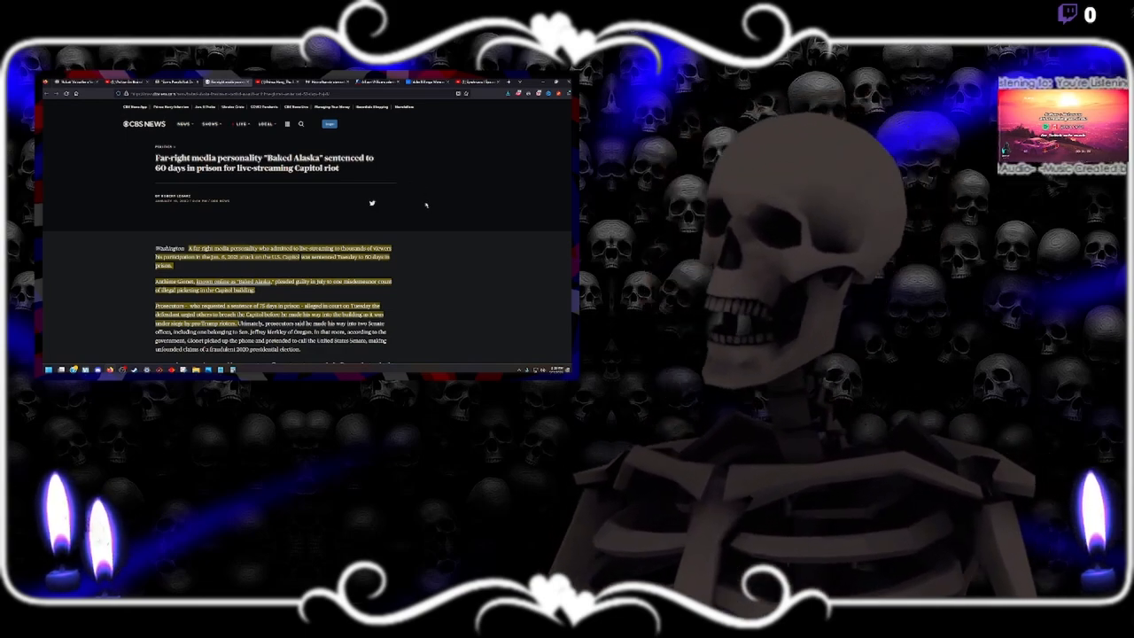
- Scroll past the CBS News headline through the opening highlighted paragraphs on Baked Alaska's sentence
scroll(down, 3)
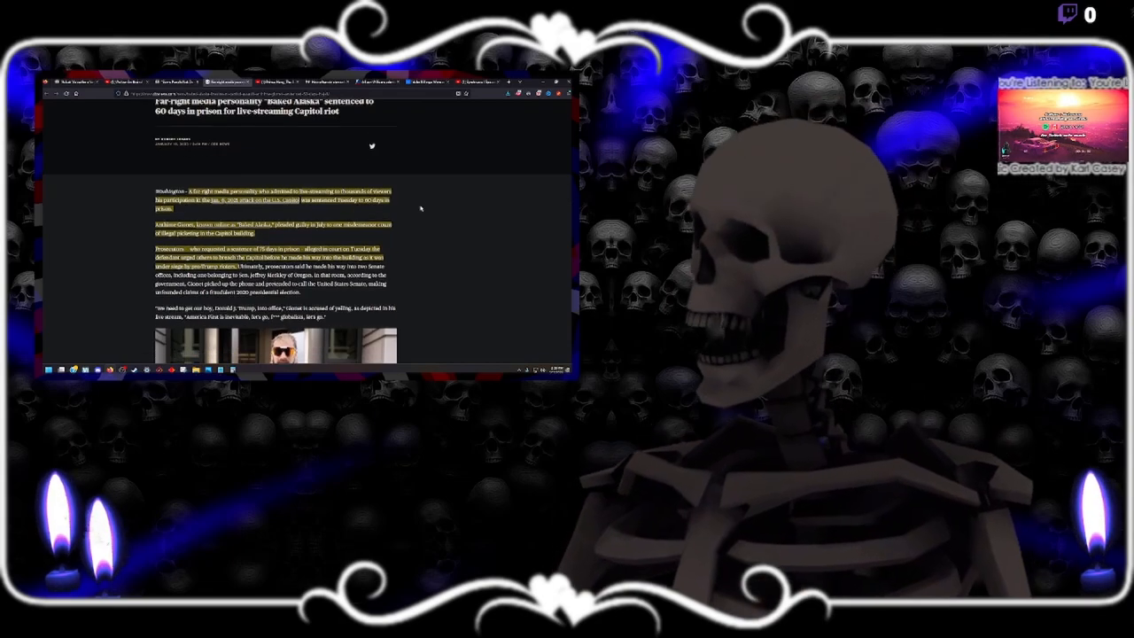
scroll(down, 3)
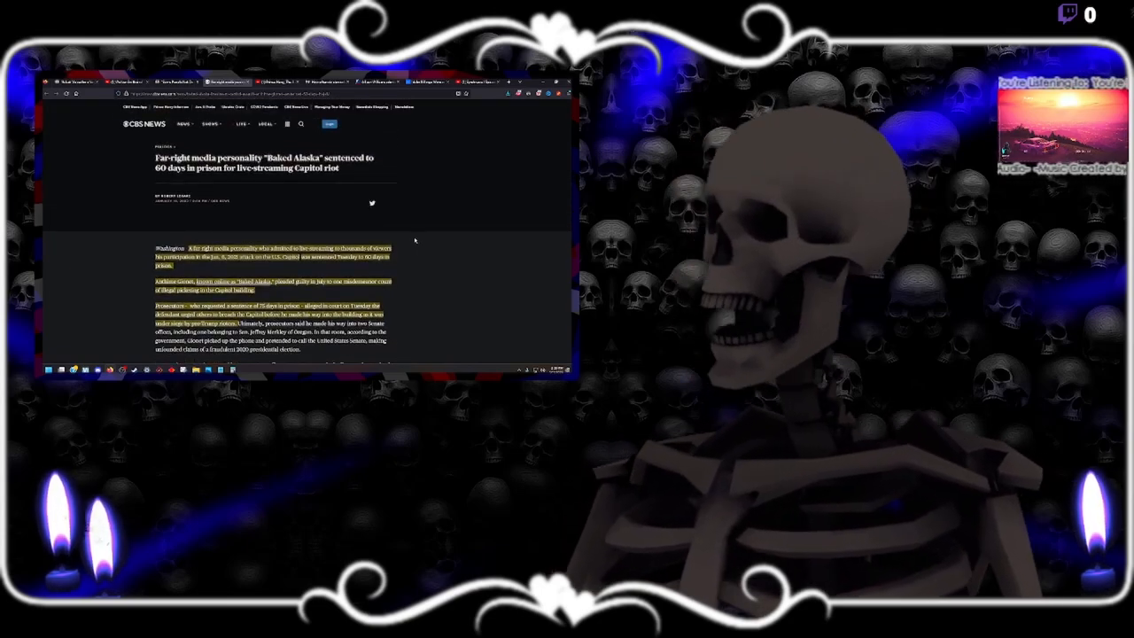
mouse_move(371, 219)
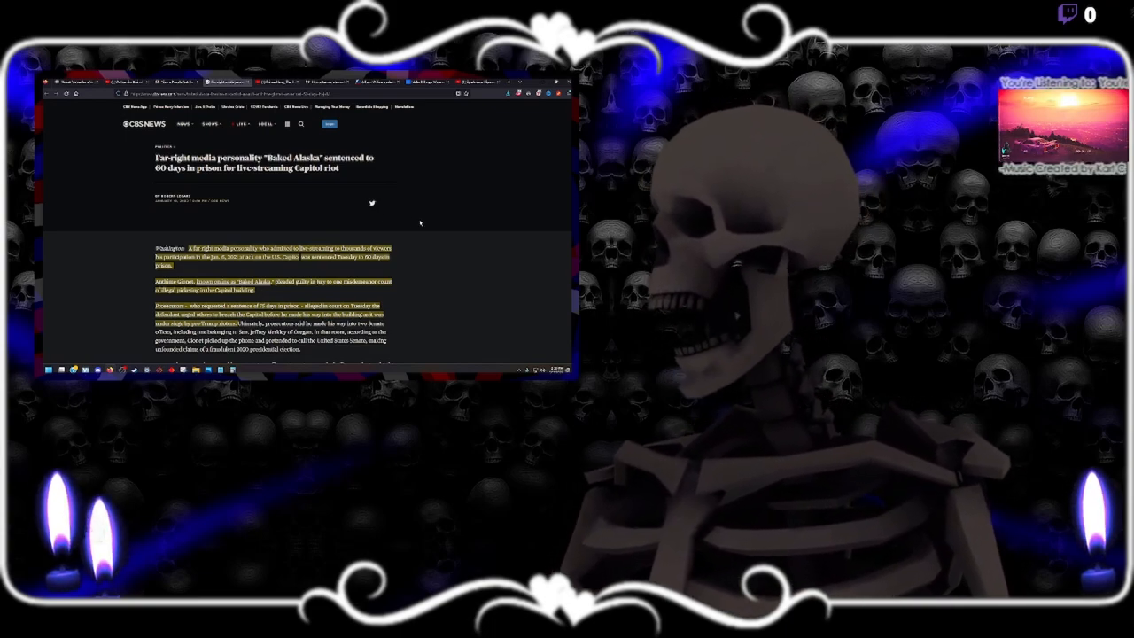
scroll(down, 3)
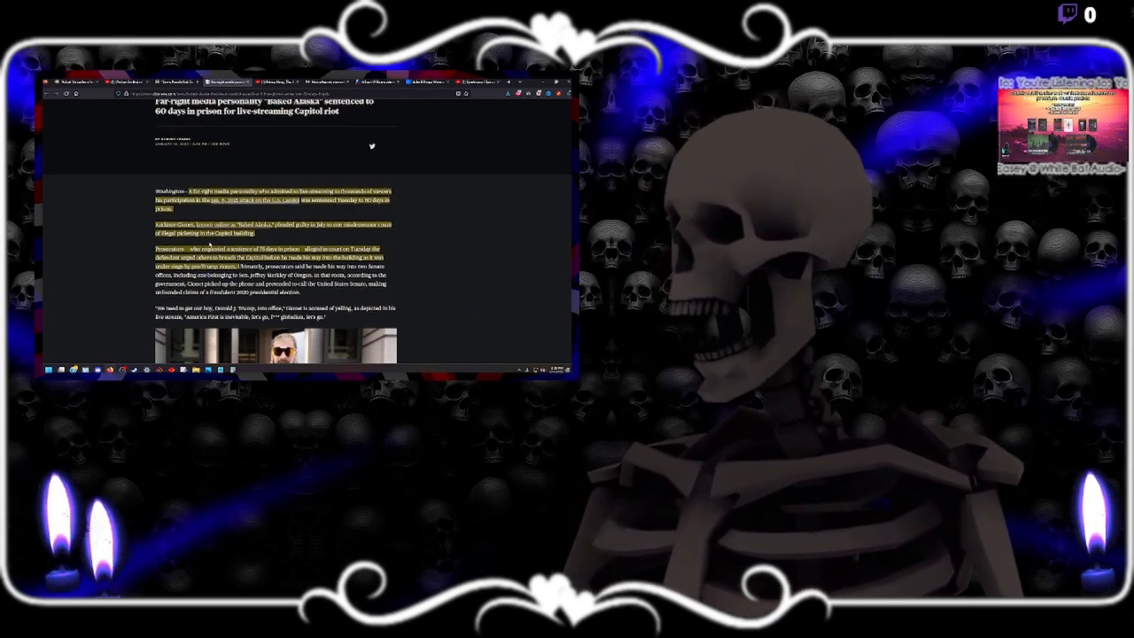
scroll(down, 3)
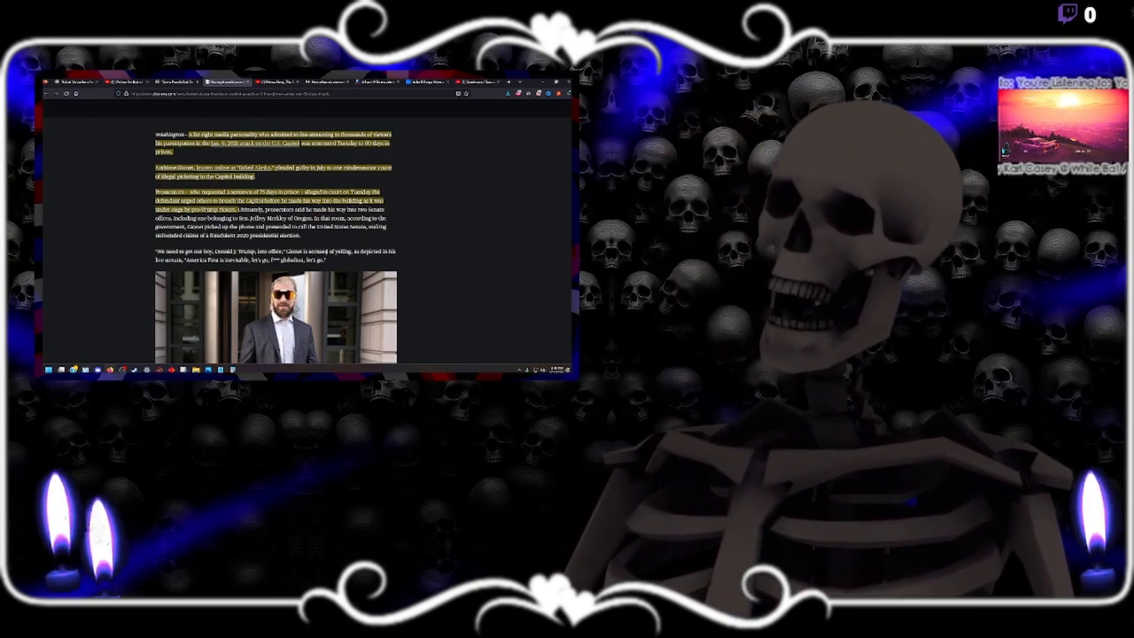
- Scroll past the courthouse photo to the 'Occupy the Capitol' video excerpt paragraph
scroll(down, 3)
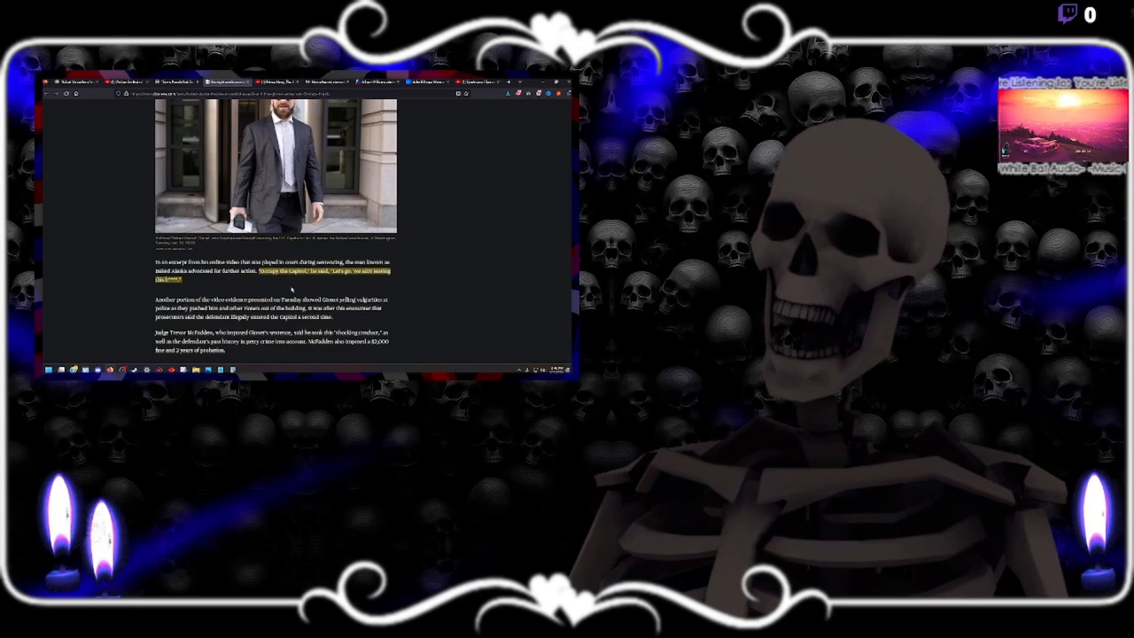
- Scroll to Judge McFadden's remarks and the defense attorney's 'guerrilla journalist' argument
scroll(down, 3)
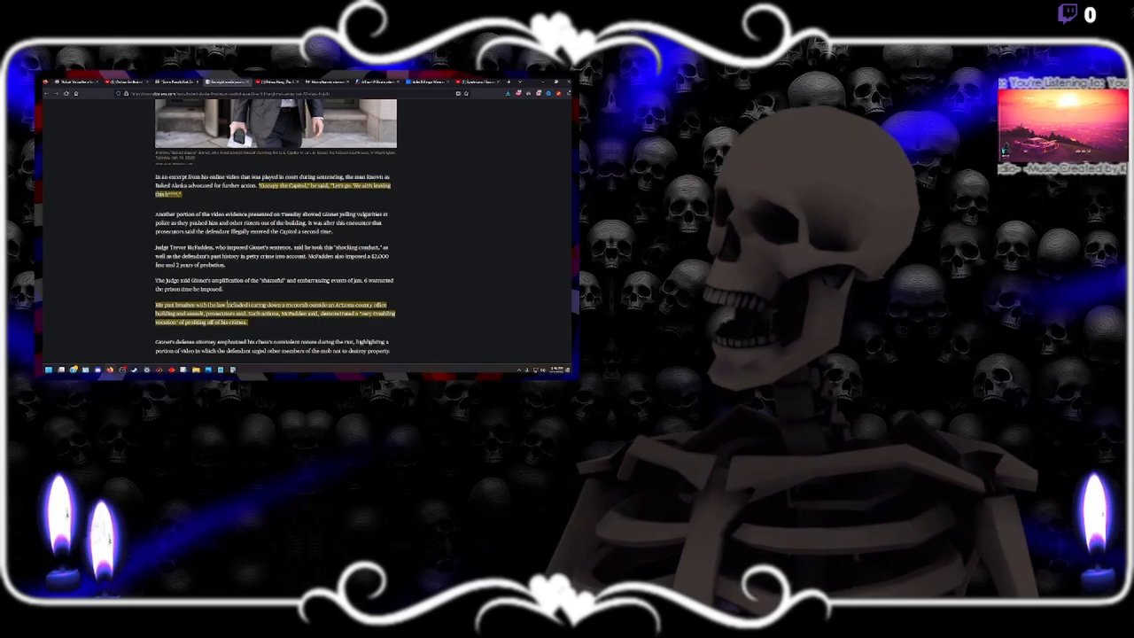
scroll(down, 3)
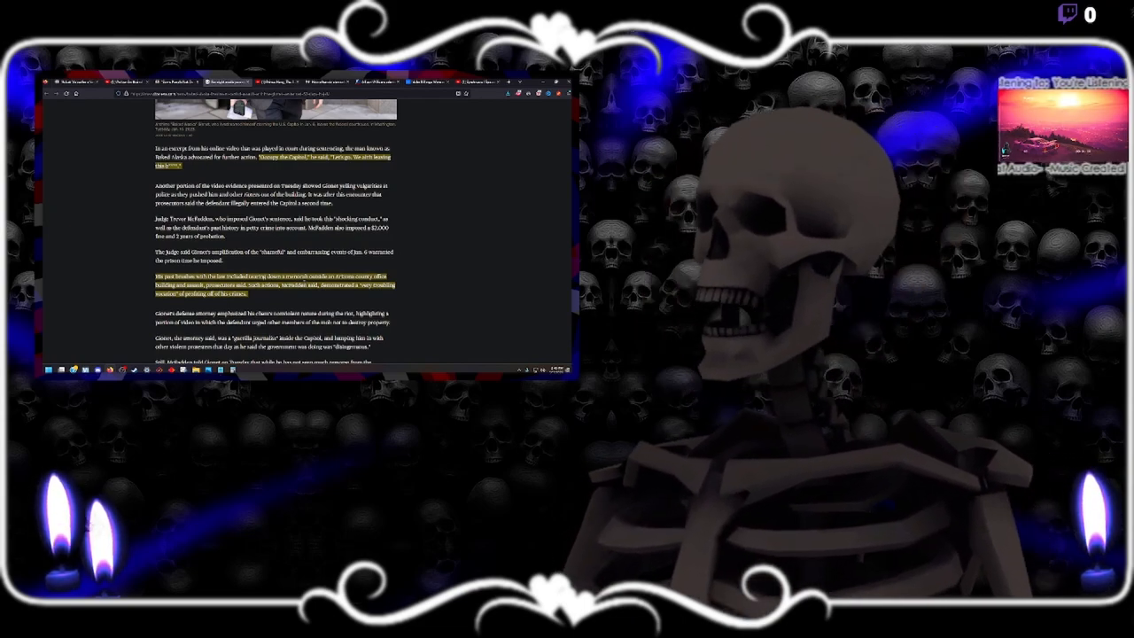
- Scroll the CBS article down to the 'Assault On The U.S. Capitol' section at its end
scroll(down, 3)
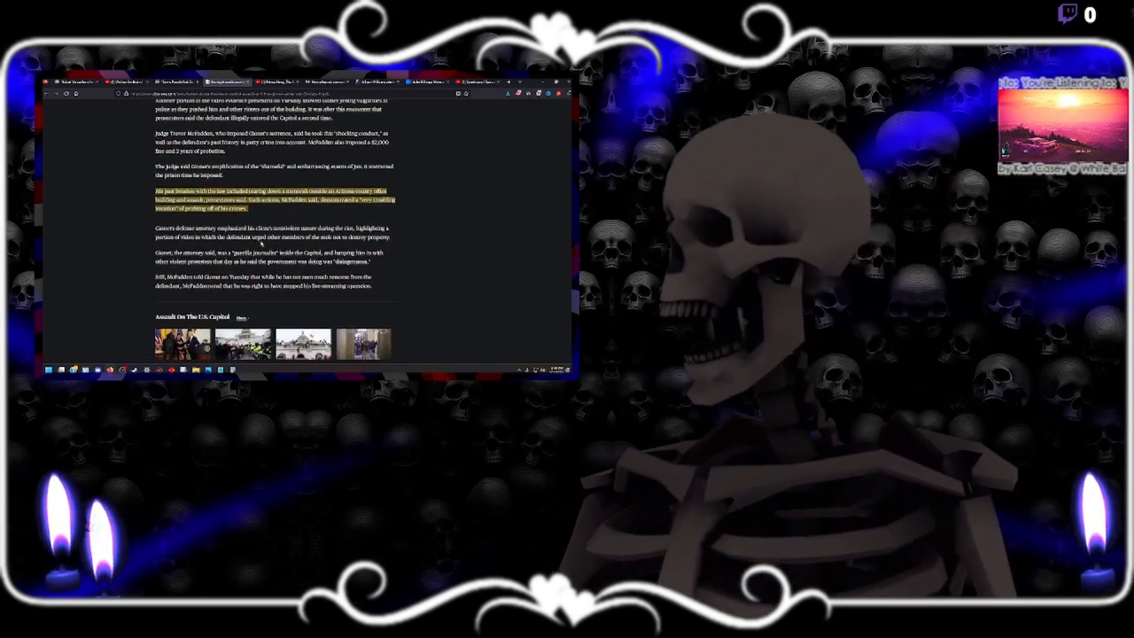
scroll(down, 3)
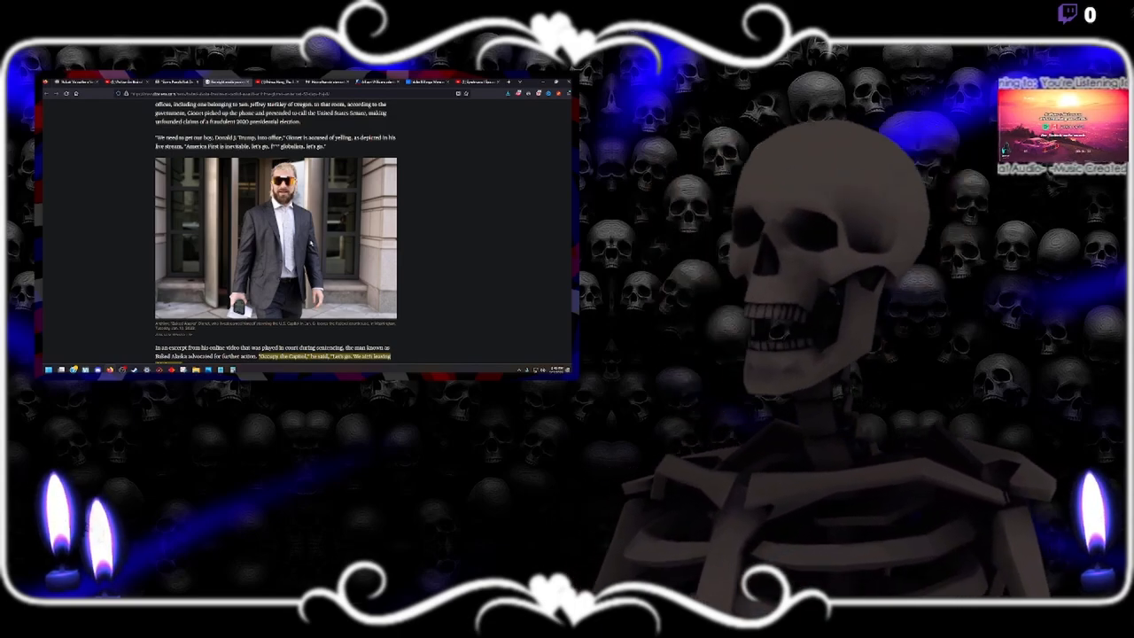
scroll(down, 3)
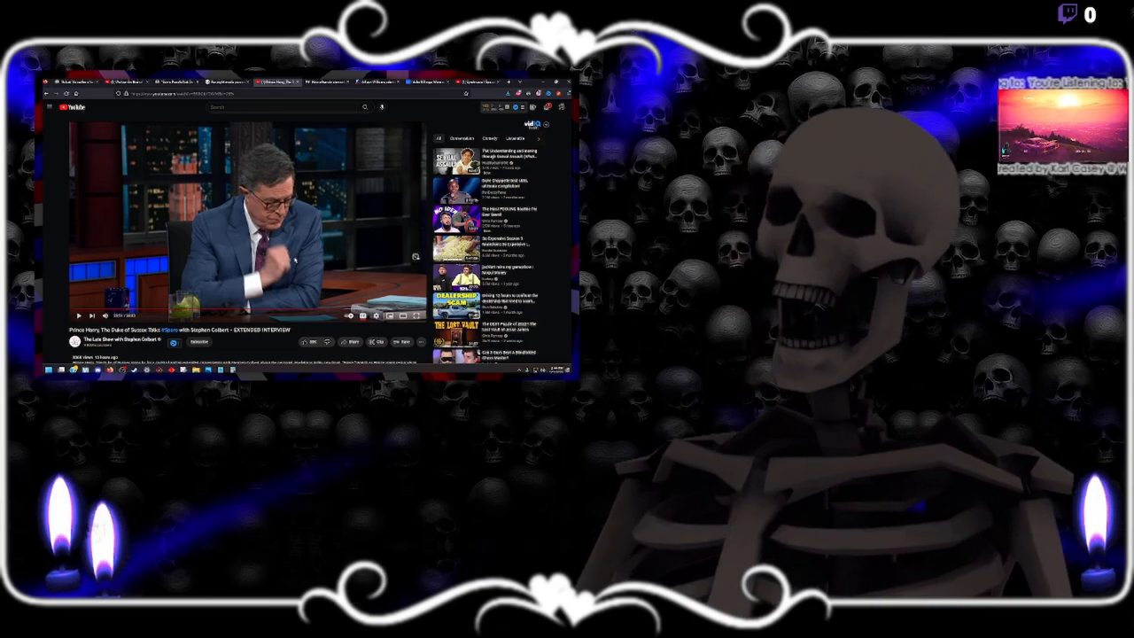
click(411, 312)
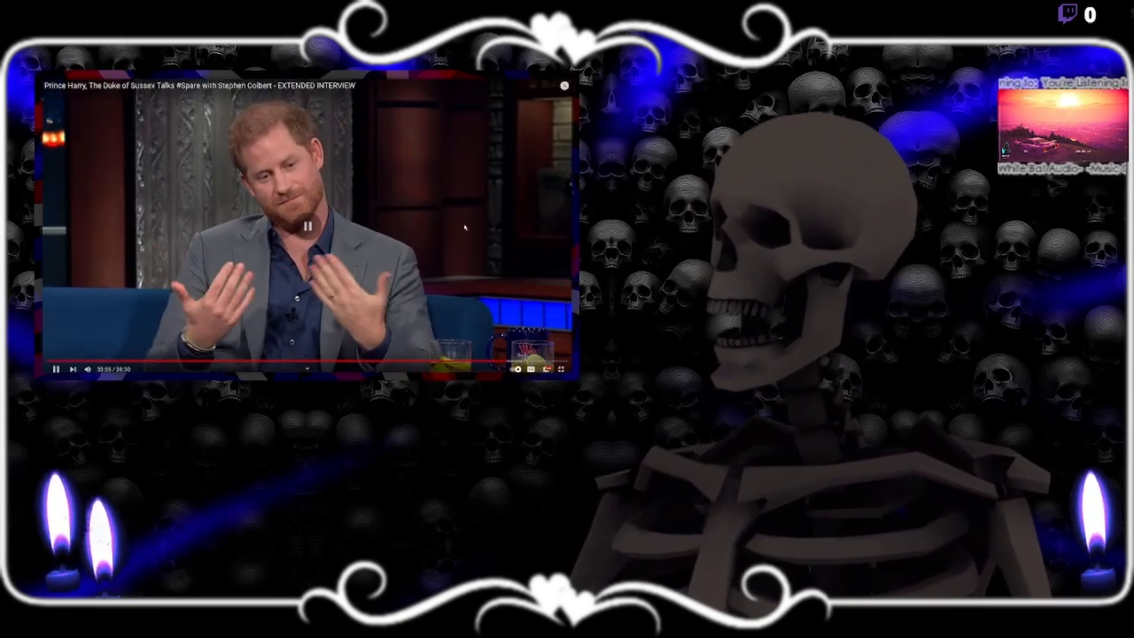
click(57, 369)
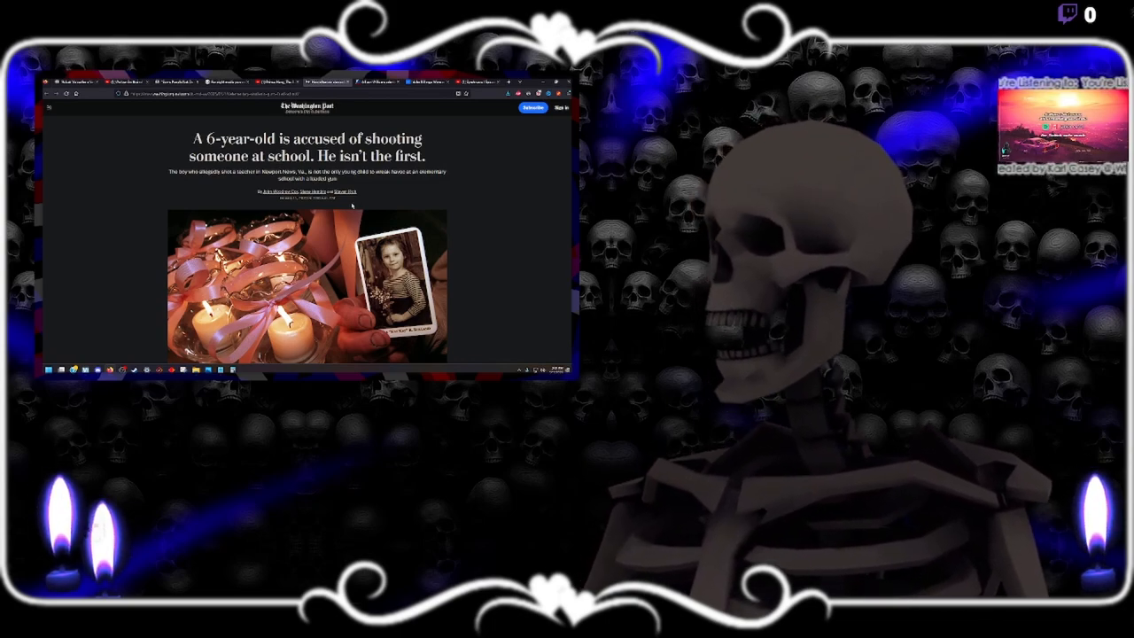
- Scroll below the candle photo to the paragraphs on the prosecutor's view of the Flint boy
scroll(down, 3)
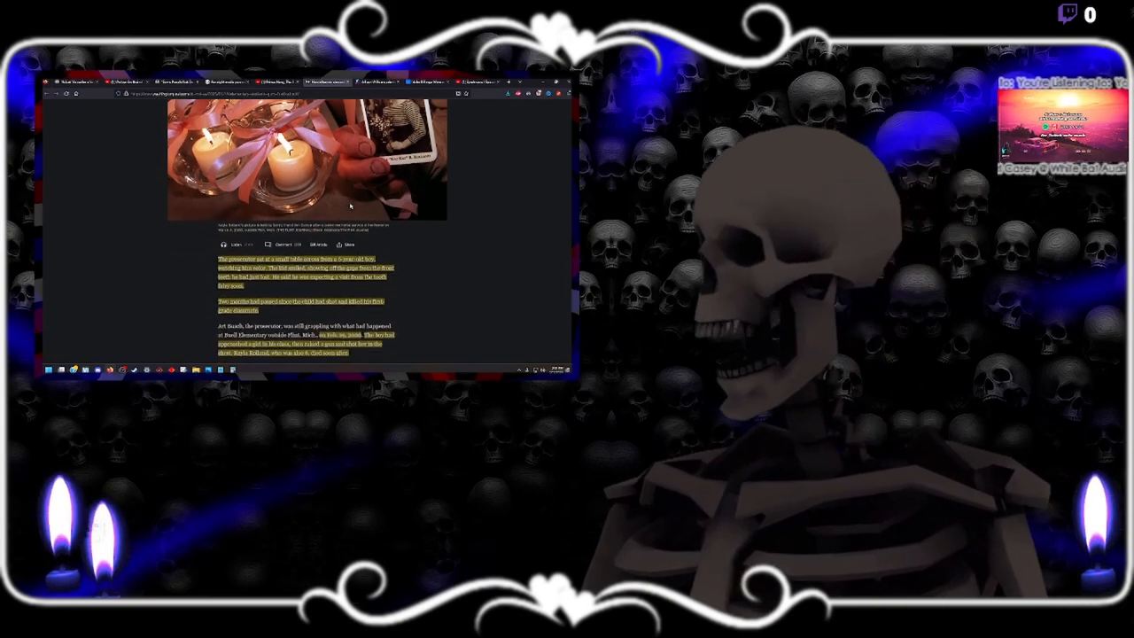
scroll(down, 3)
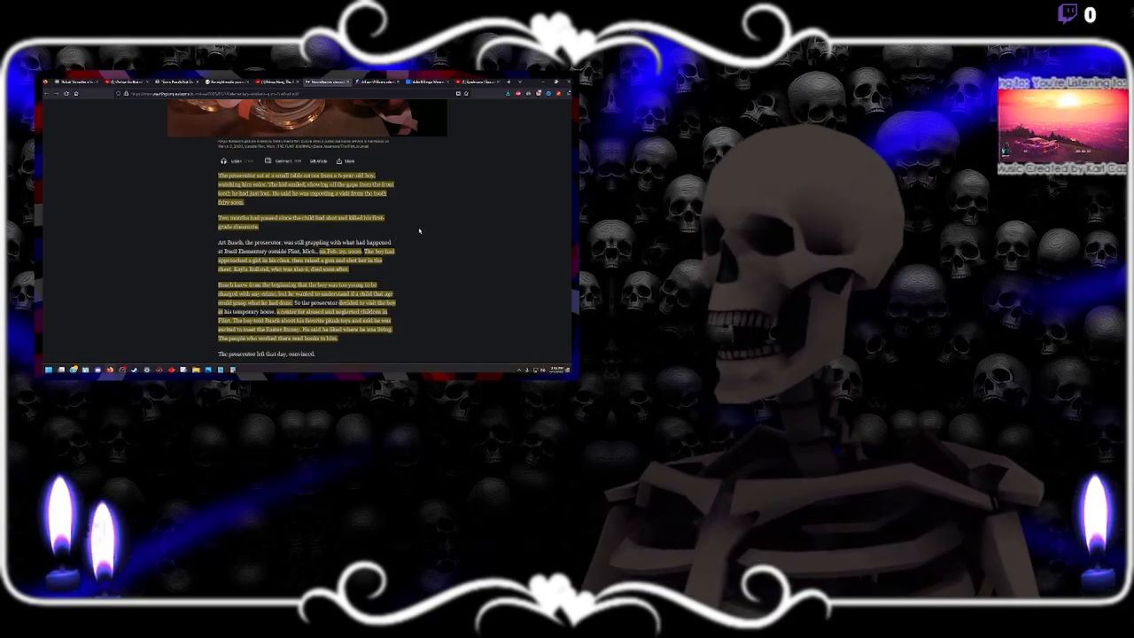
scroll(down, 3)
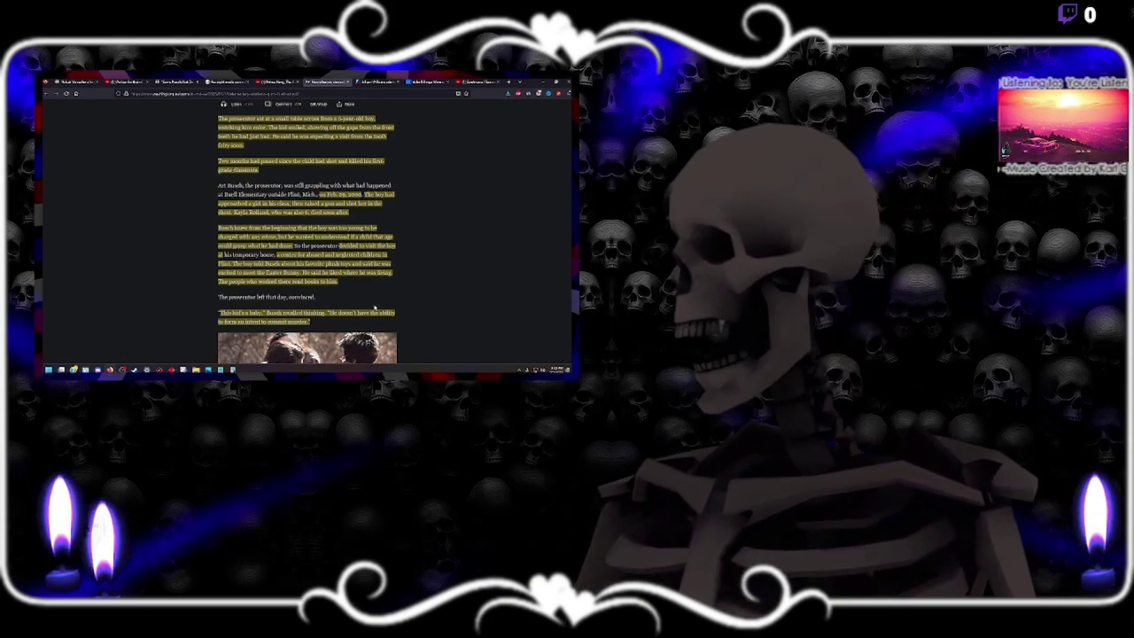
- Scroll past the police chief photo to the paragraphs on K-12 shootings by young children
scroll(down, 3)
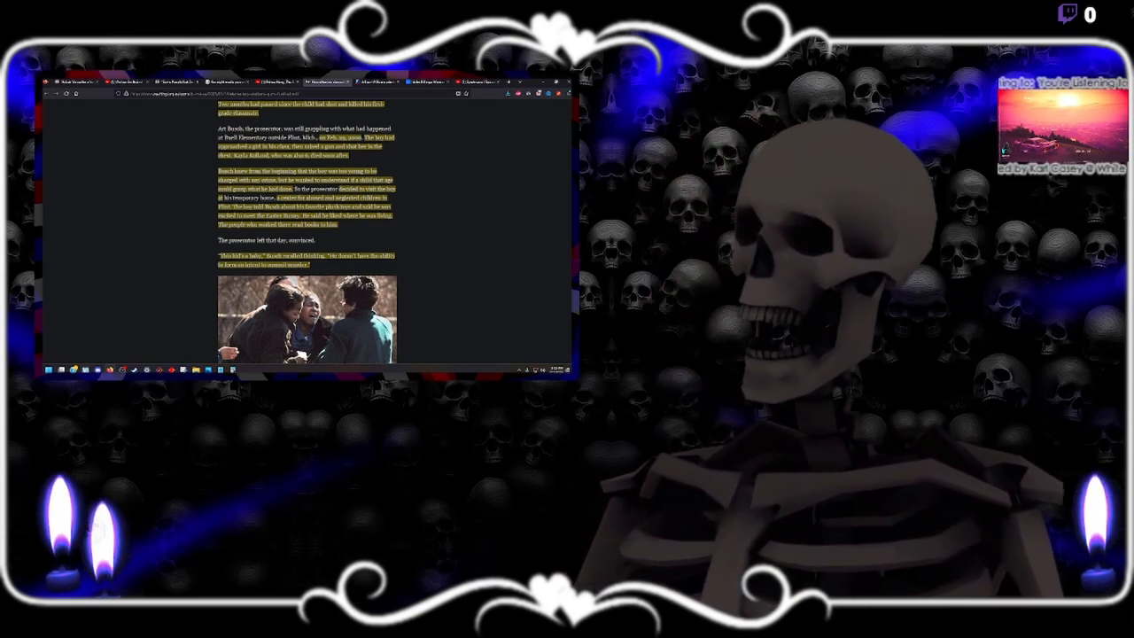
scroll(down, 3)
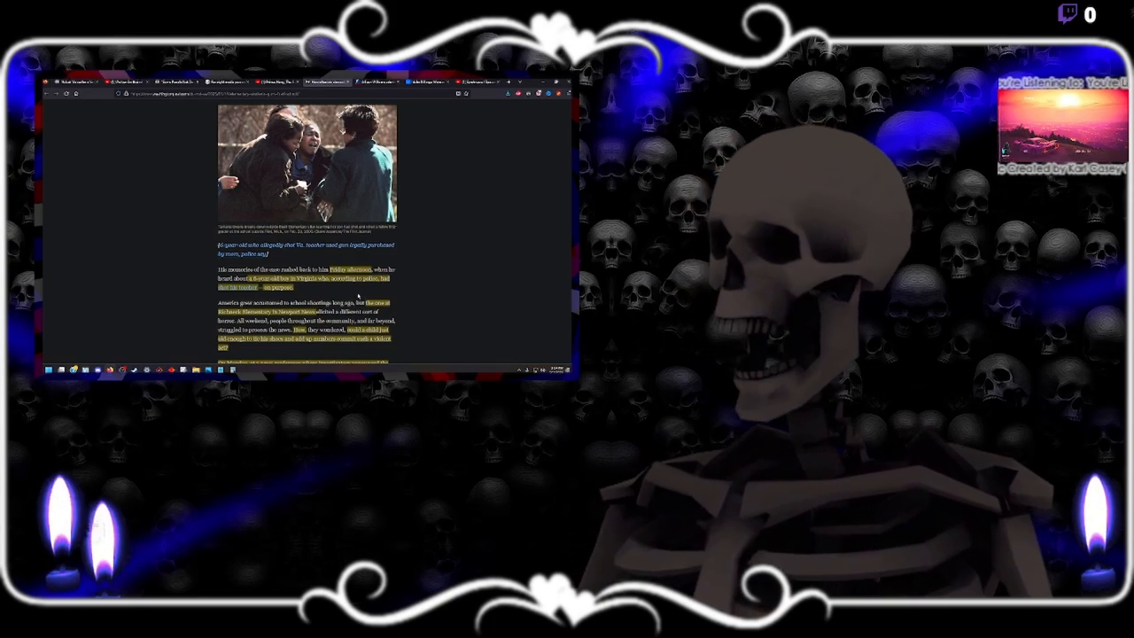
scroll(down, 3)
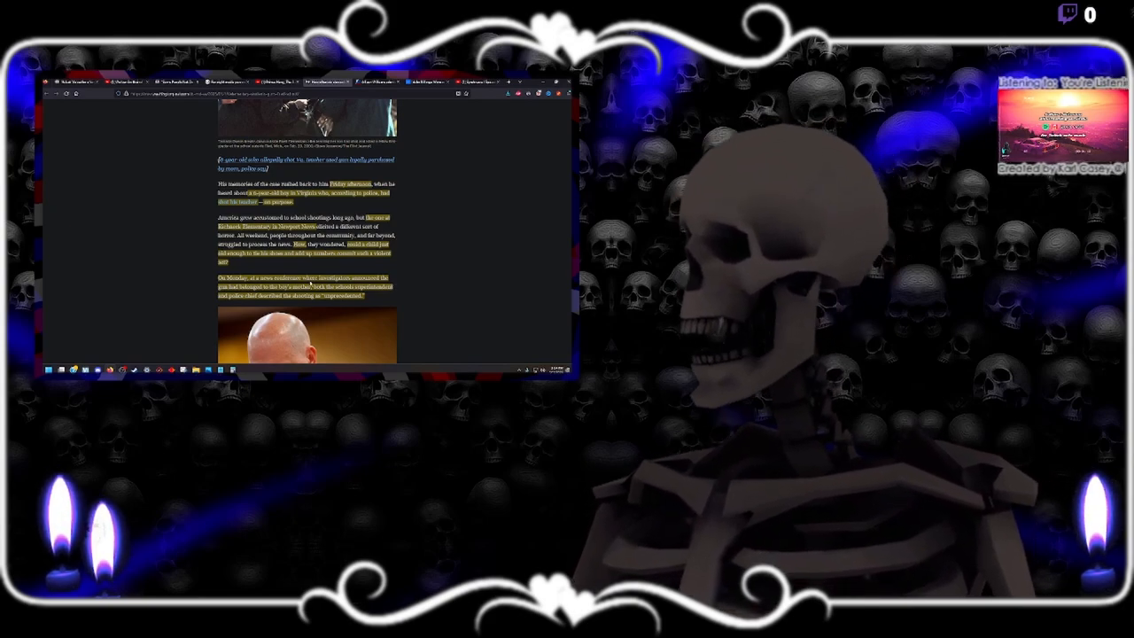
scroll(down, 3)
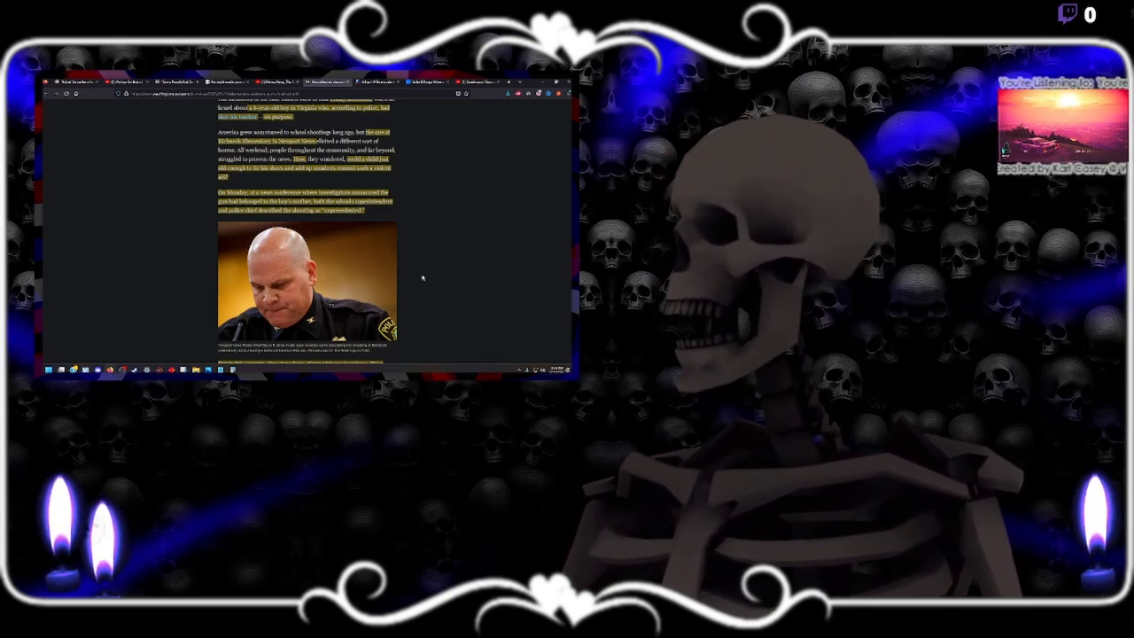
scroll(down, 3)
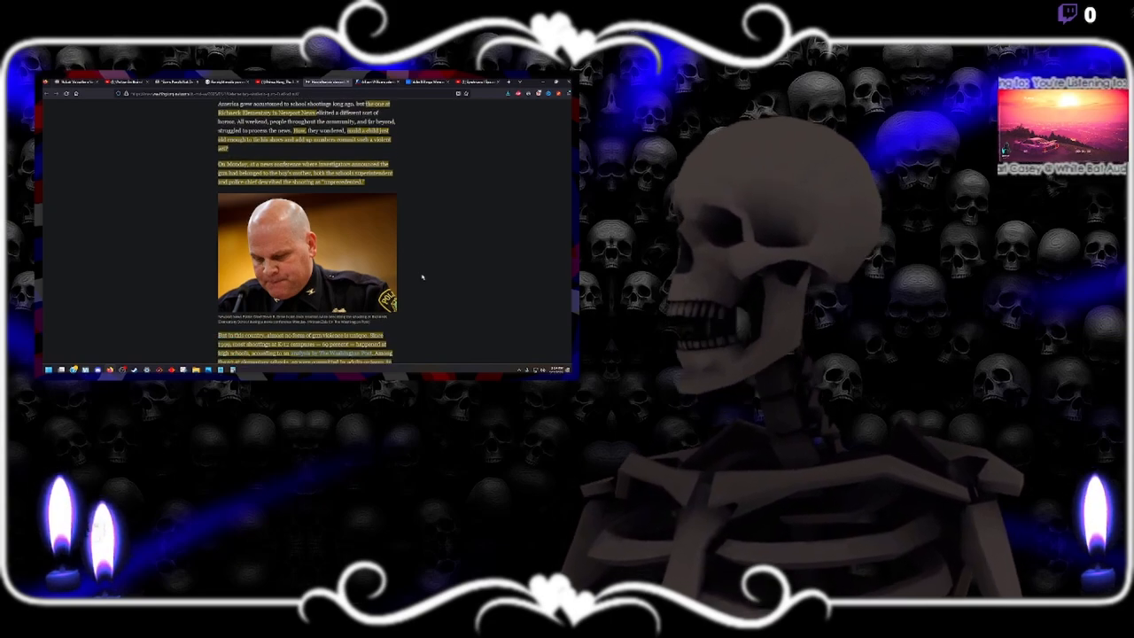
scroll(down, 3)
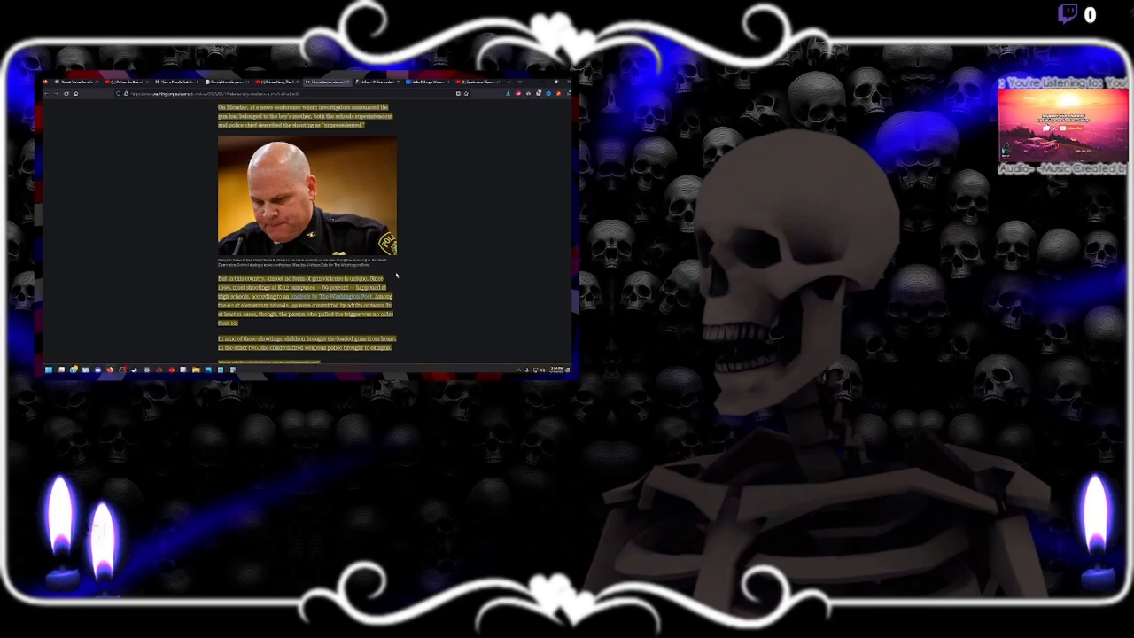
mouse_move(409, 275)
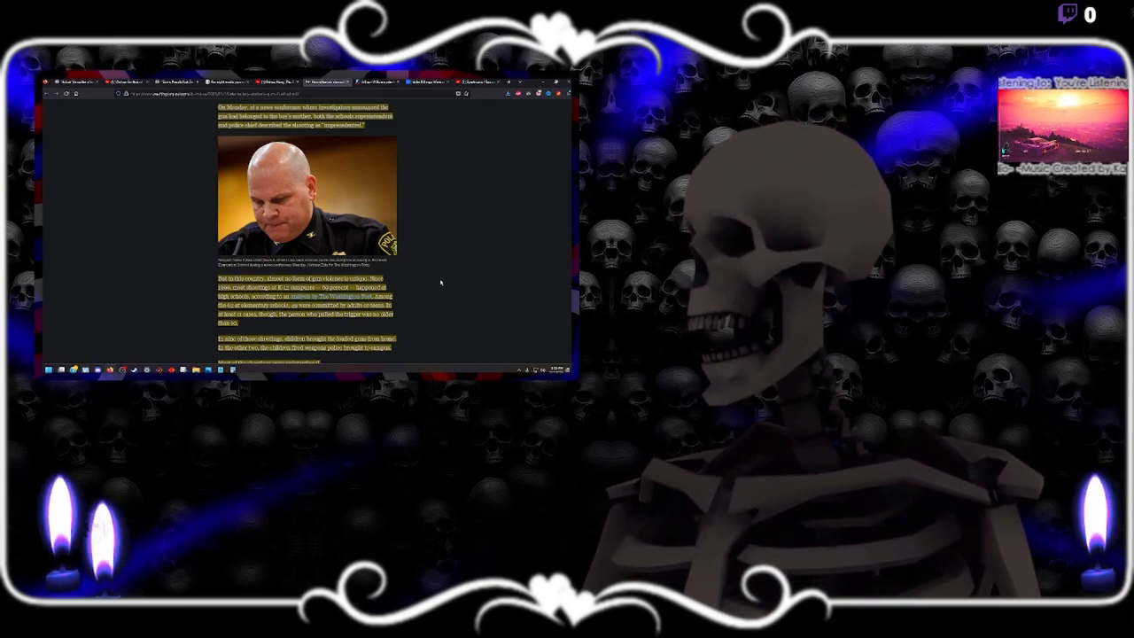
scroll(down, 3)
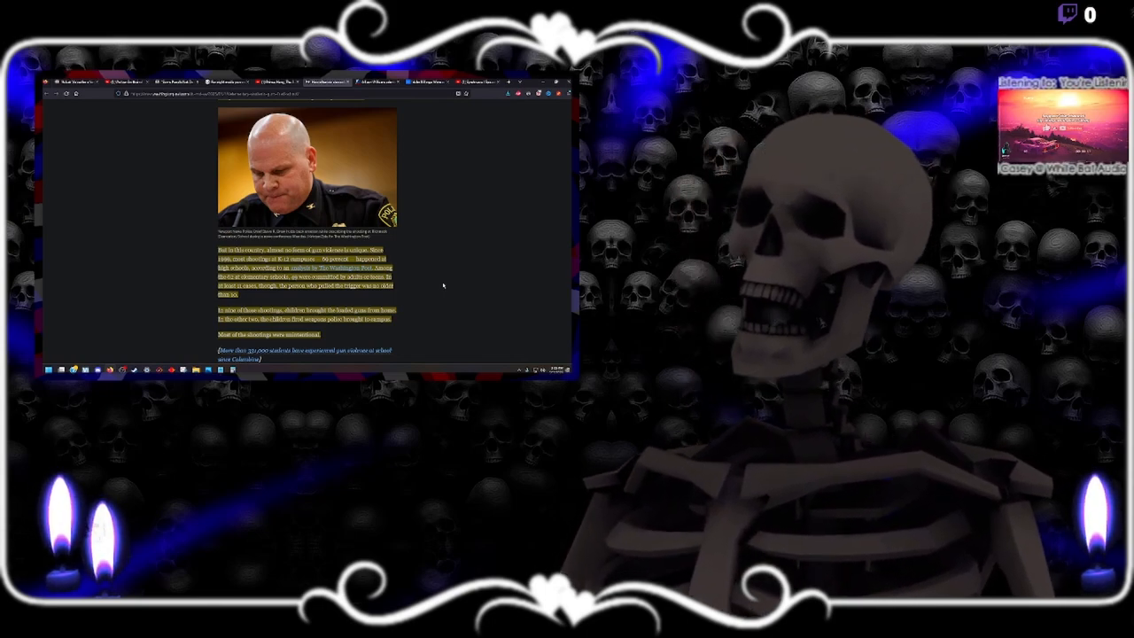
scroll(down, 3)
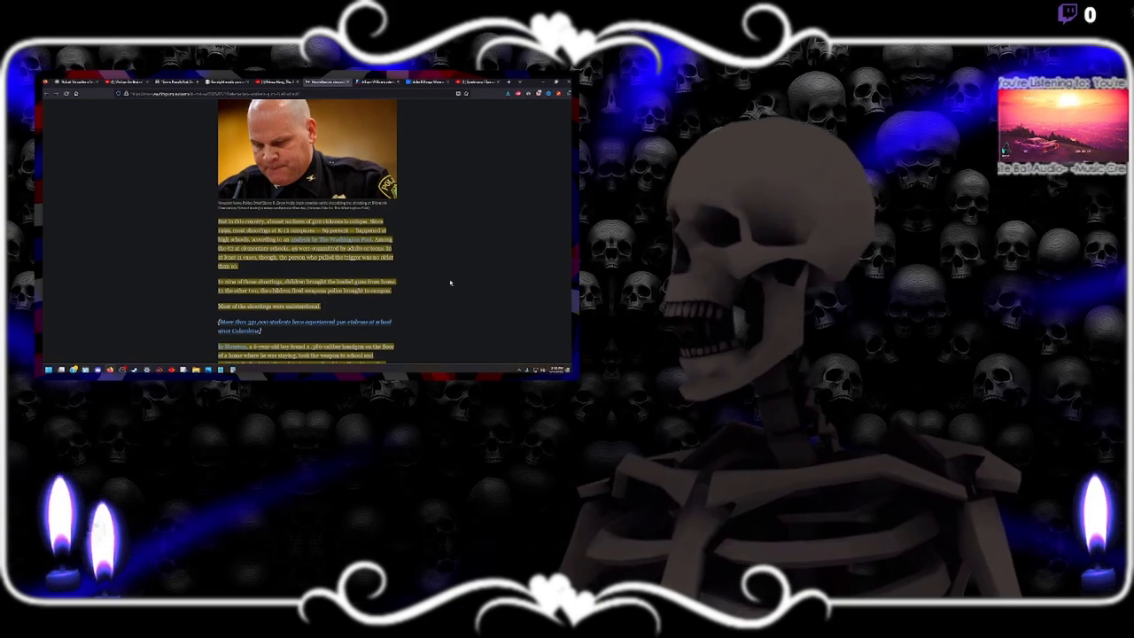
scroll(down, 3)
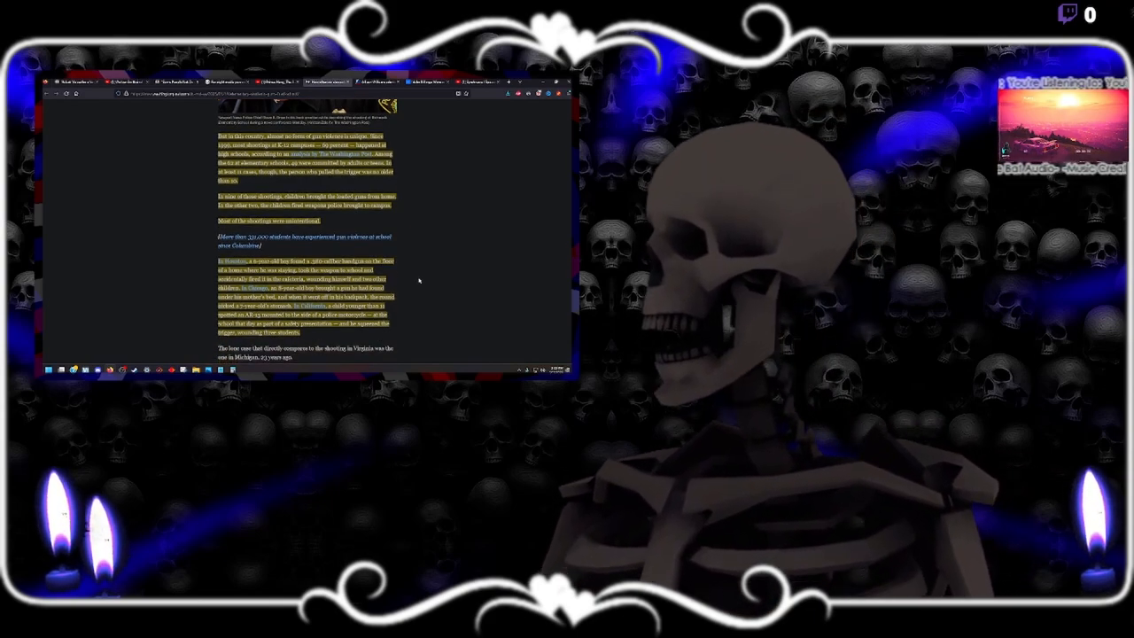
- Scroll to the Michigan courtroom photo and on to how investigators traced the gun
scroll(down, 3)
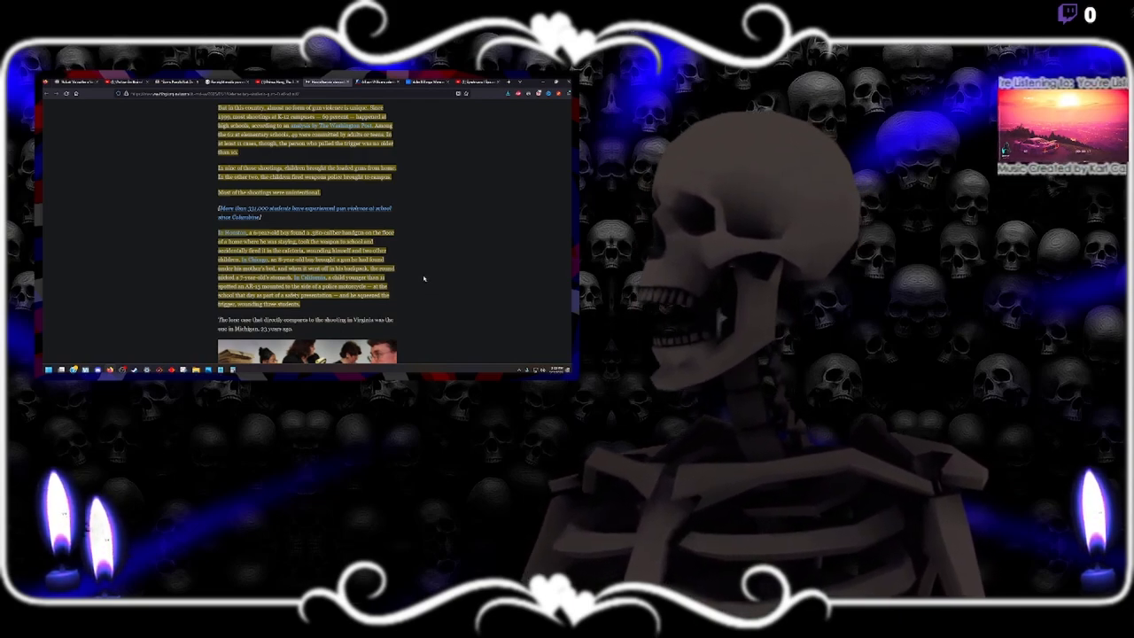
scroll(down, 3)
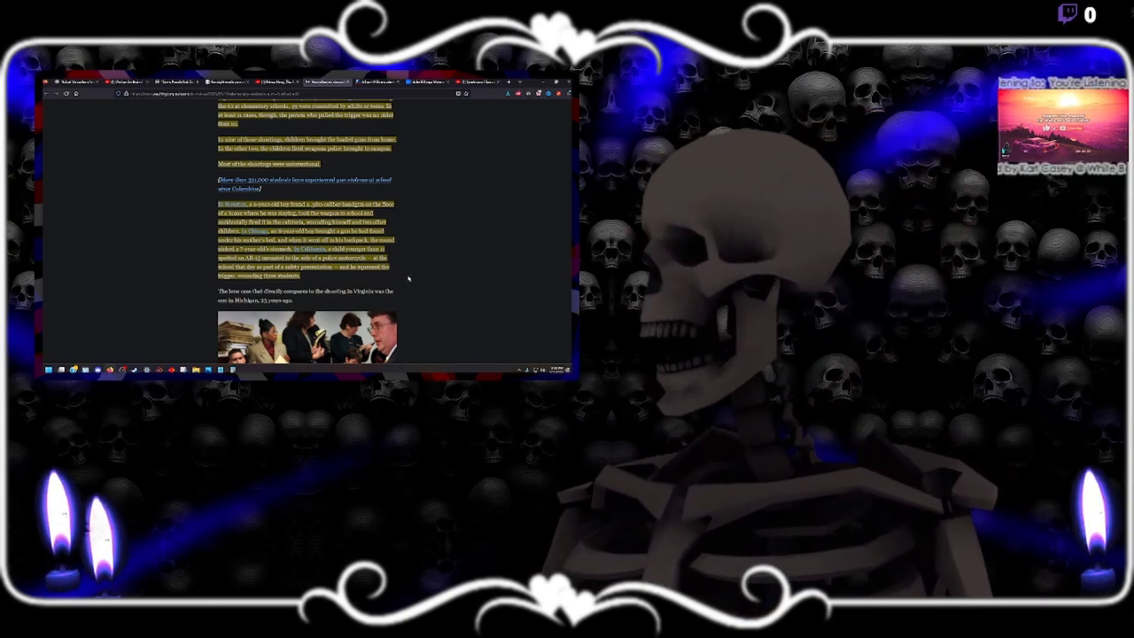
scroll(down, 3)
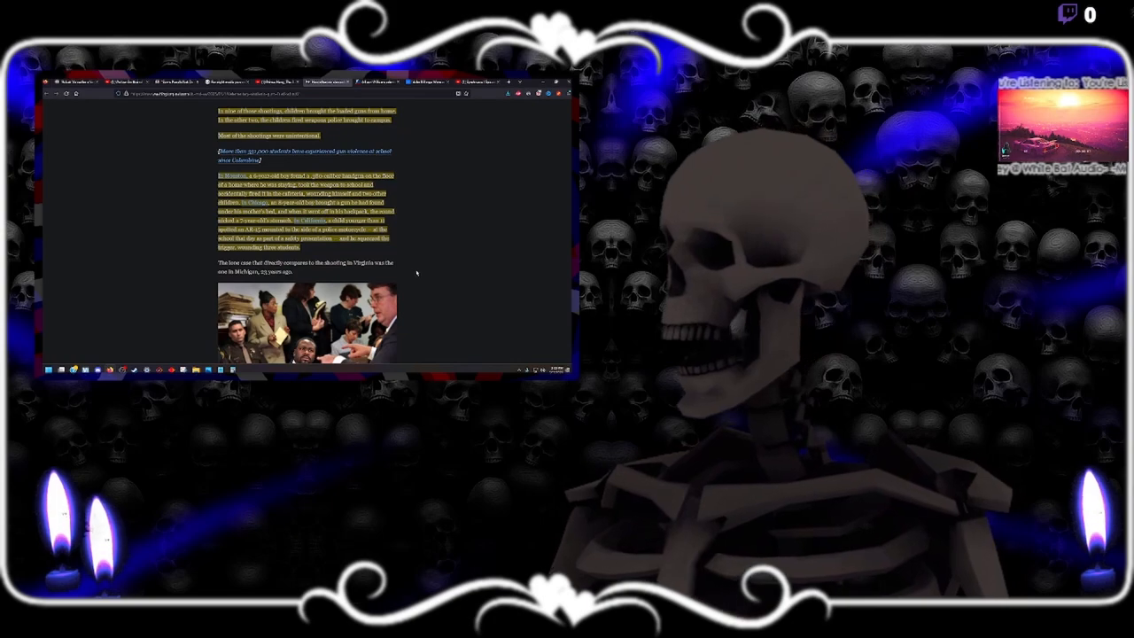
scroll(down, 3)
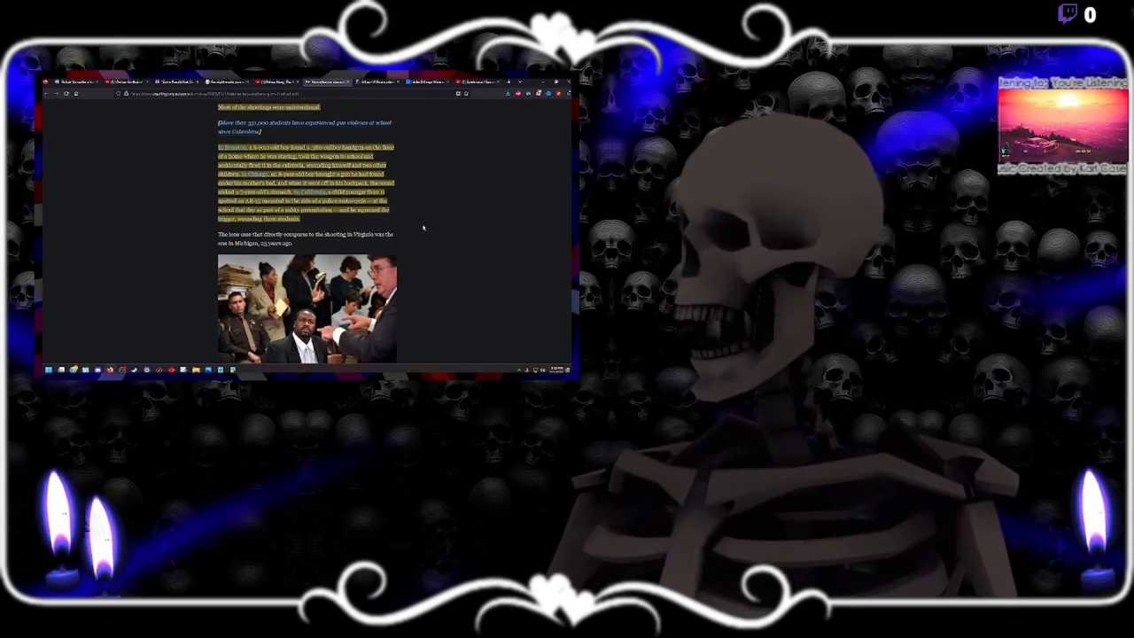
scroll(down, 3)
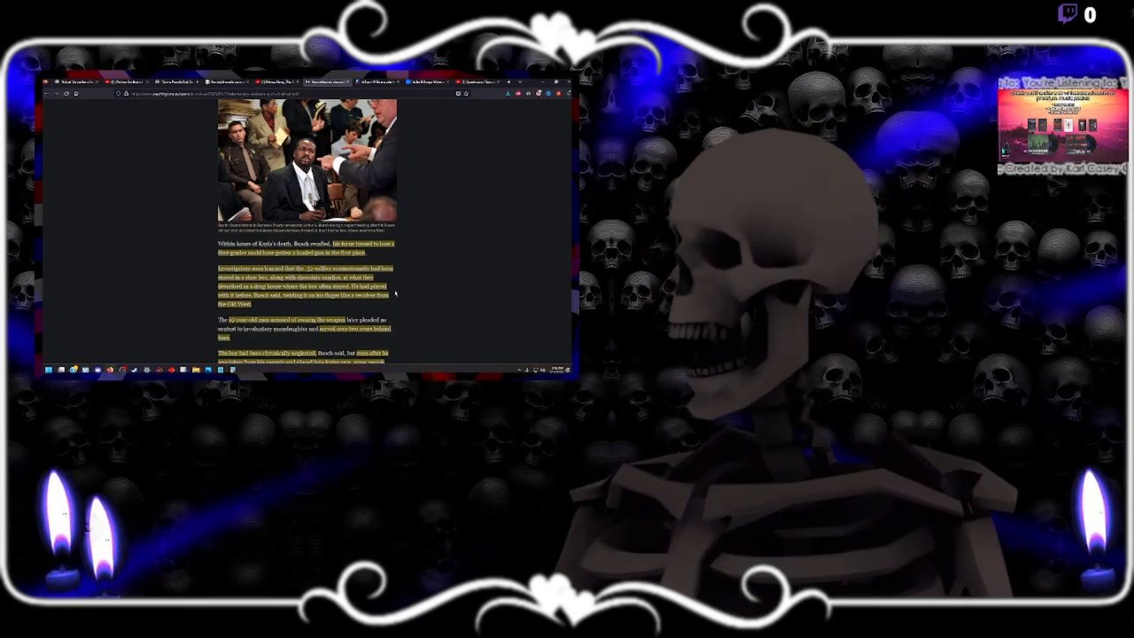
- Scroll to the article's final quote about two victims and the 'More on school shootings' links
scroll(down, 3)
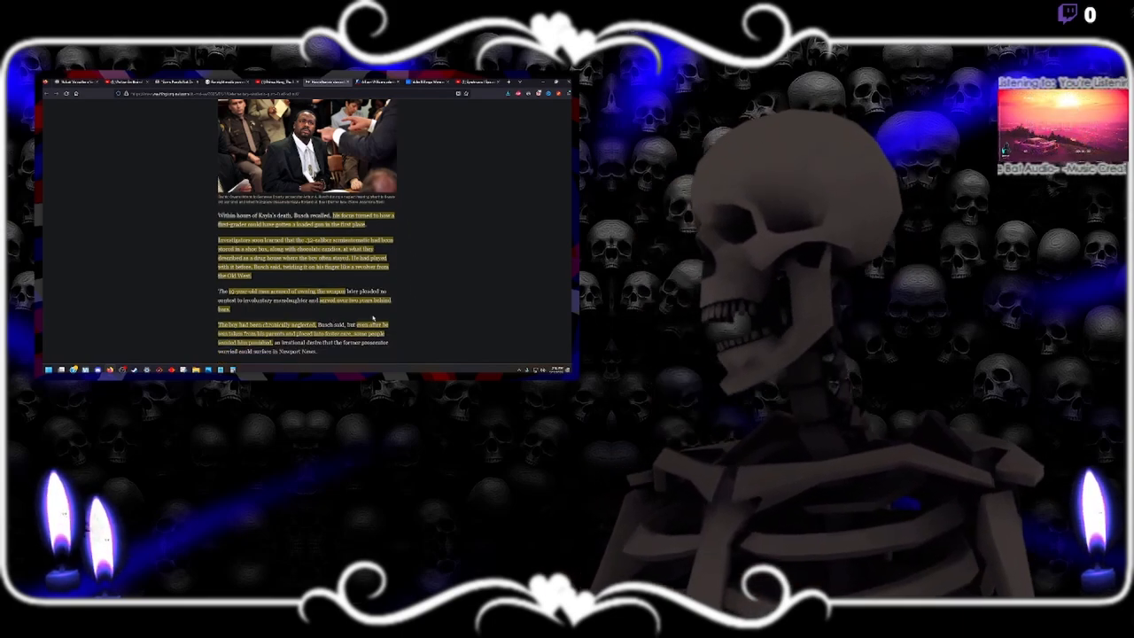
scroll(down, 3)
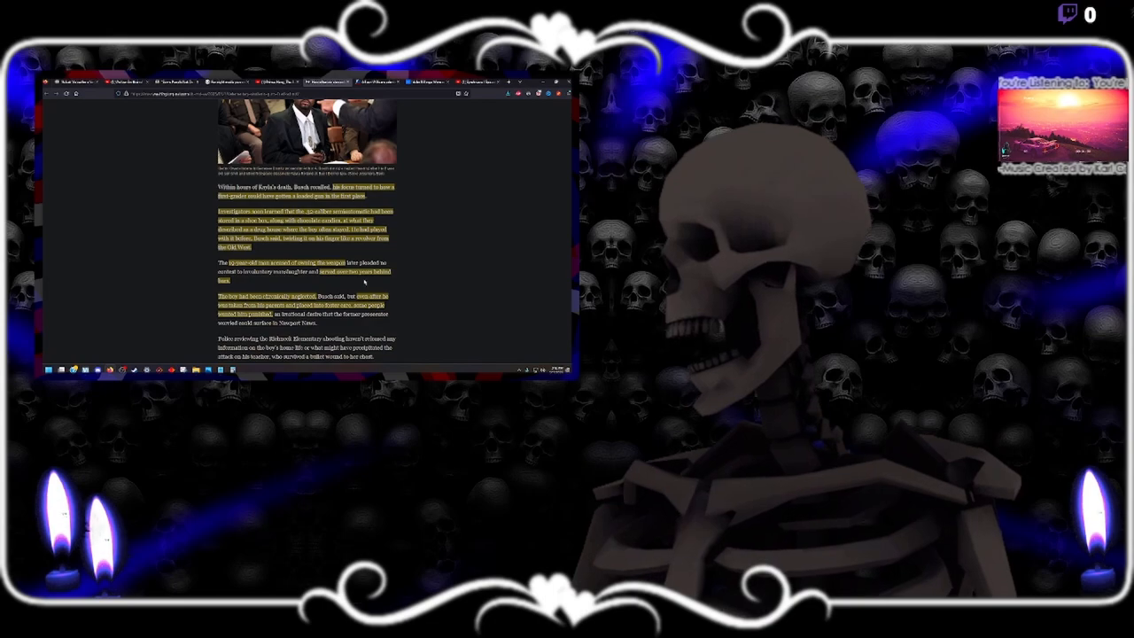
scroll(down, 3)
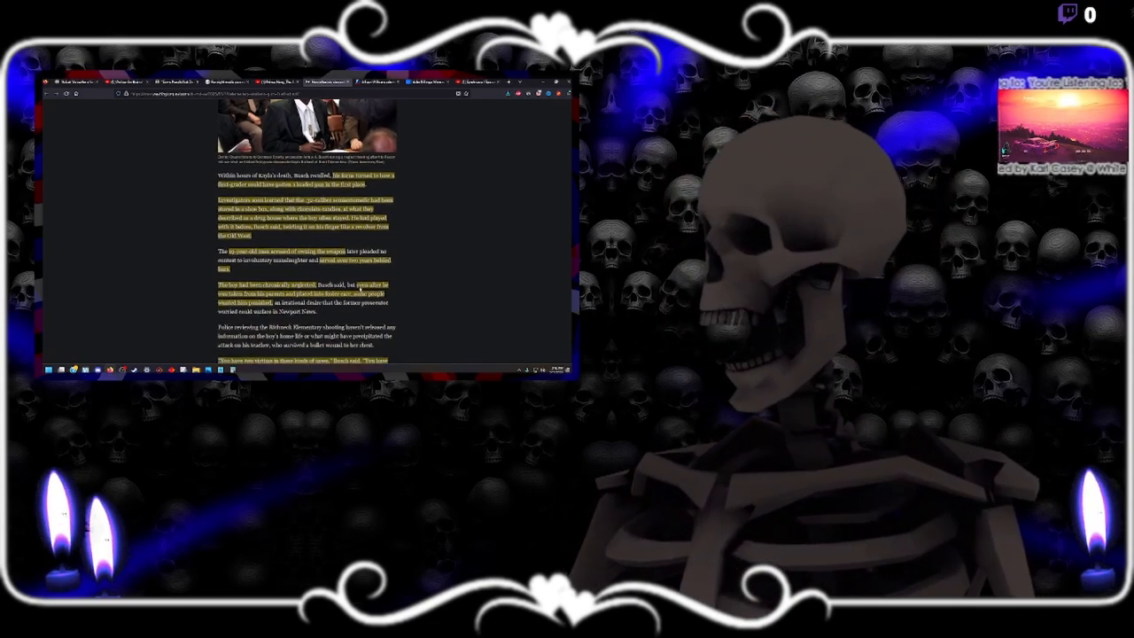
scroll(down, 3)
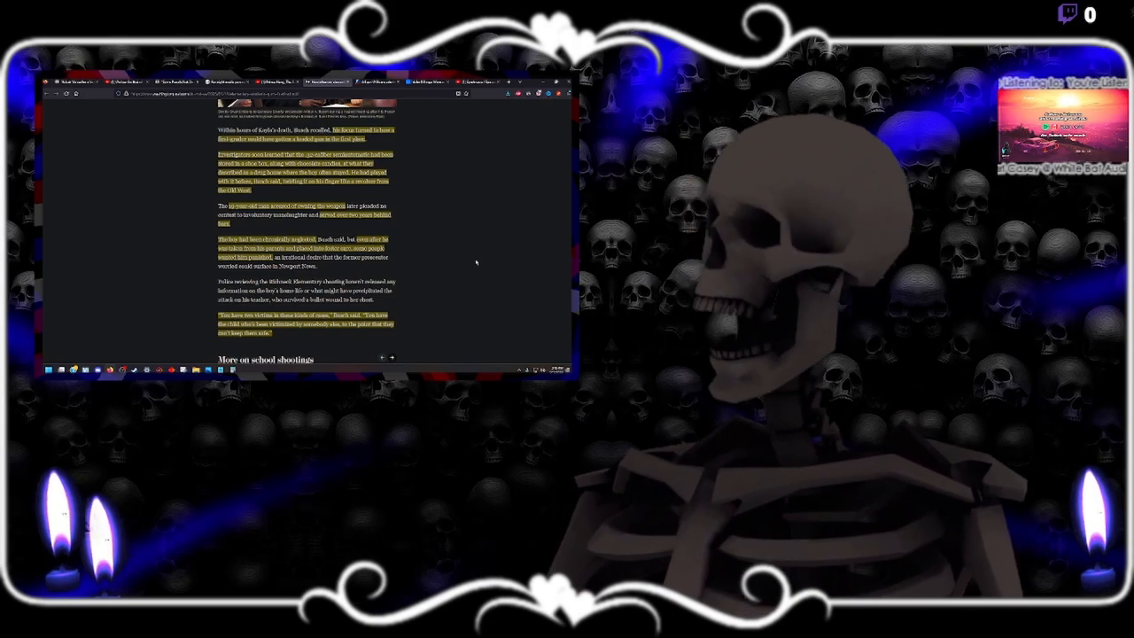
scroll(down, 3)
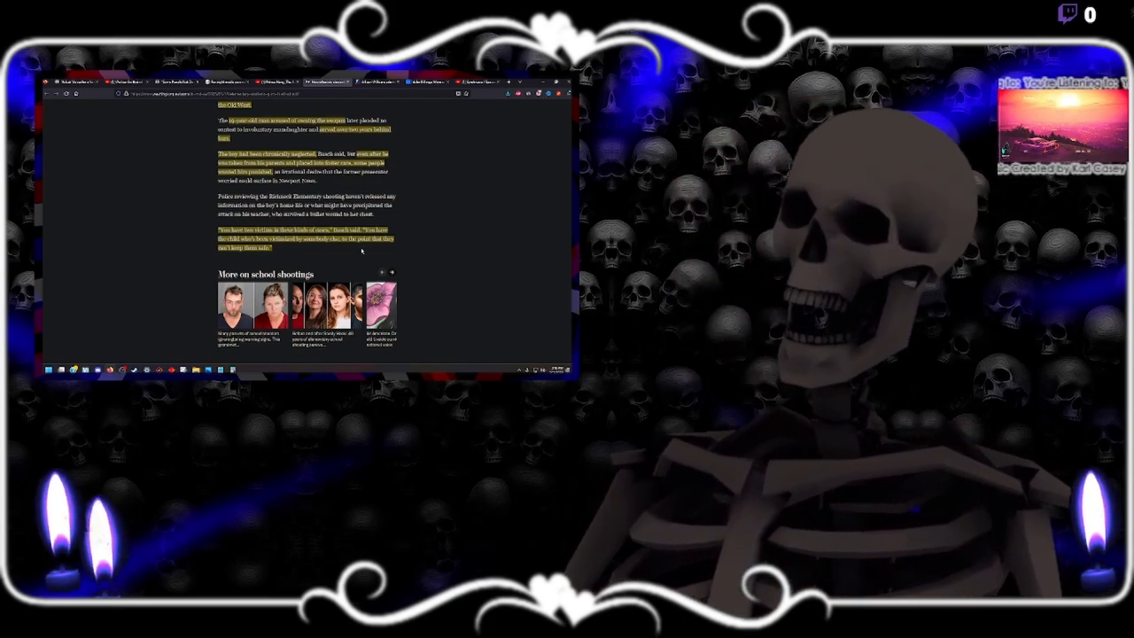
- Scroll past the related links through the retired teacher's story to the girl's arcade photo
scroll(down, 3)
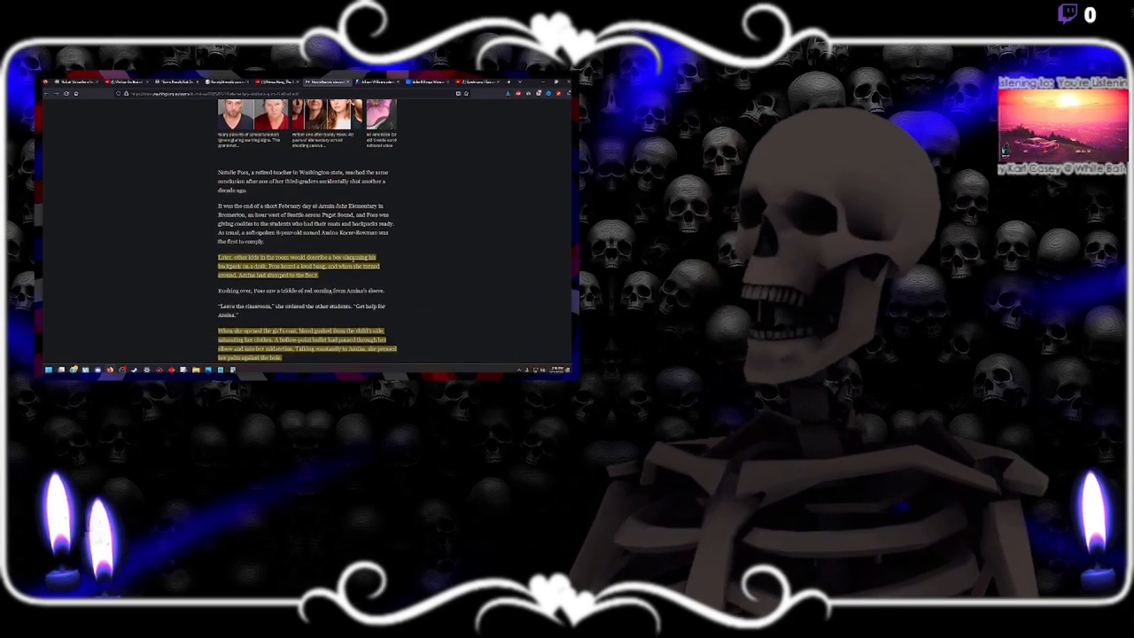
scroll(down, 3)
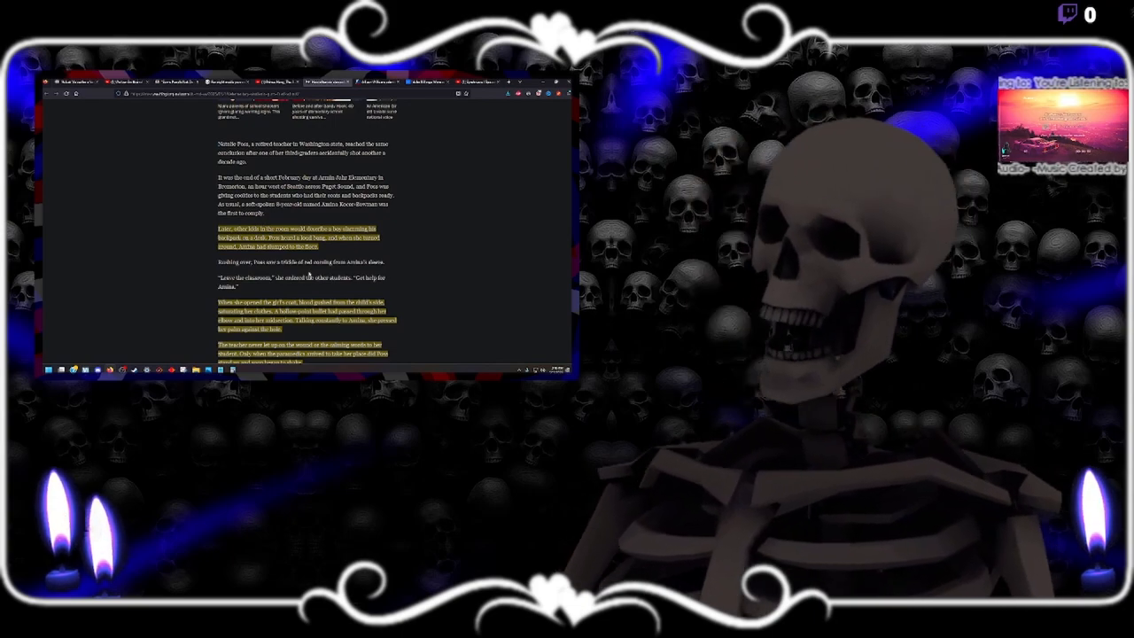
scroll(down, 3)
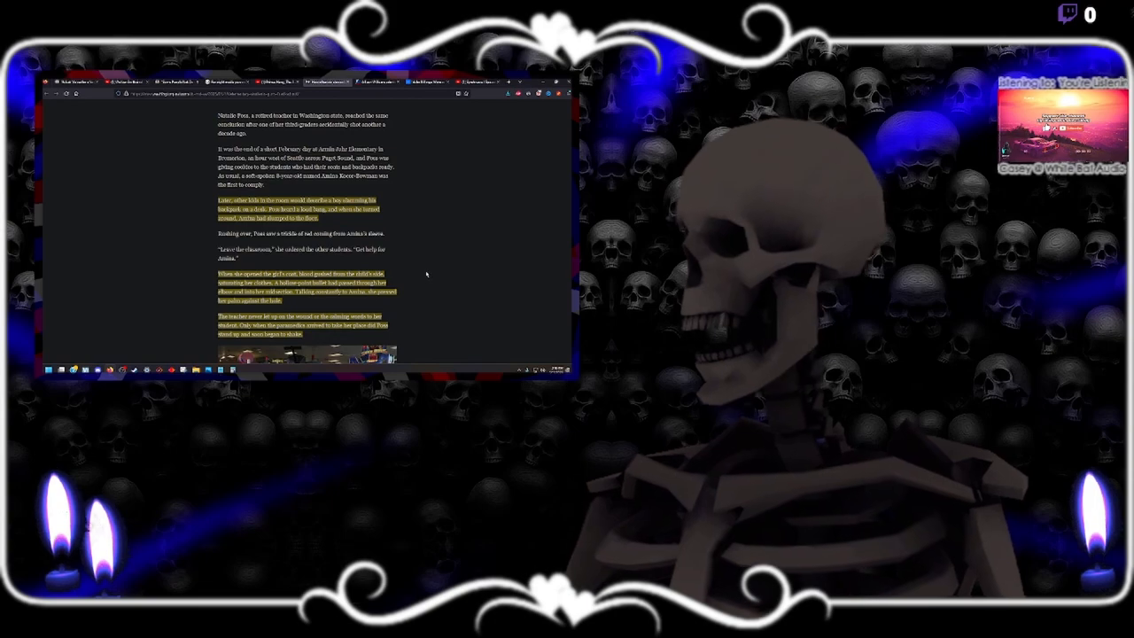
scroll(down, 3)
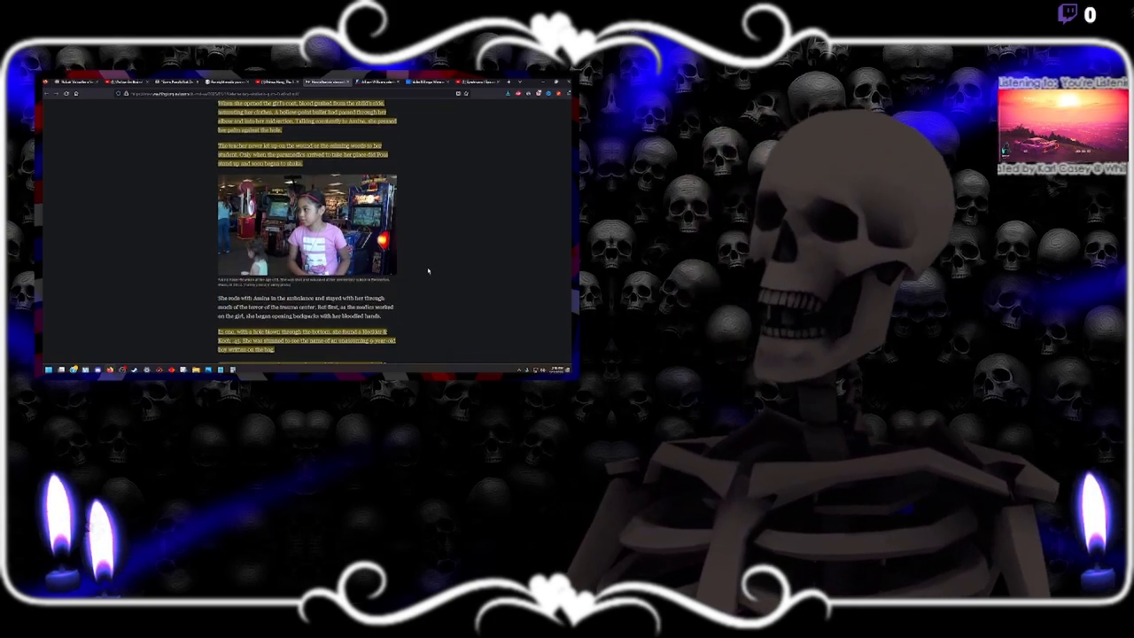
- Scroll through Amaiah's recovery paragraphs to the graduation photo of her with the teacher
scroll(down, 3)
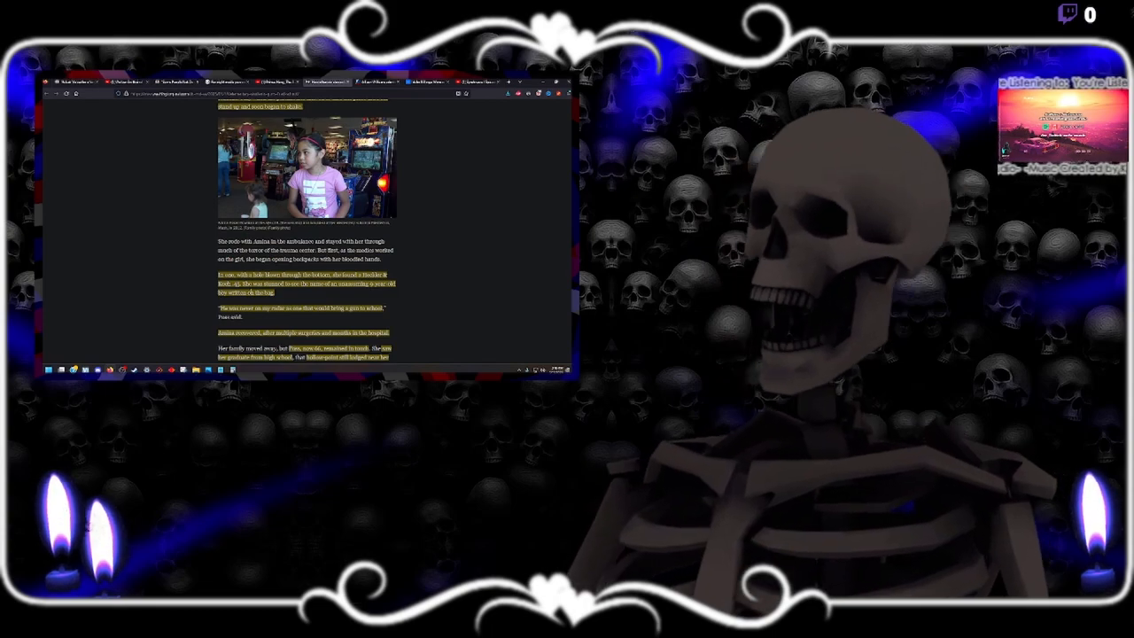
scroll(down, 3)
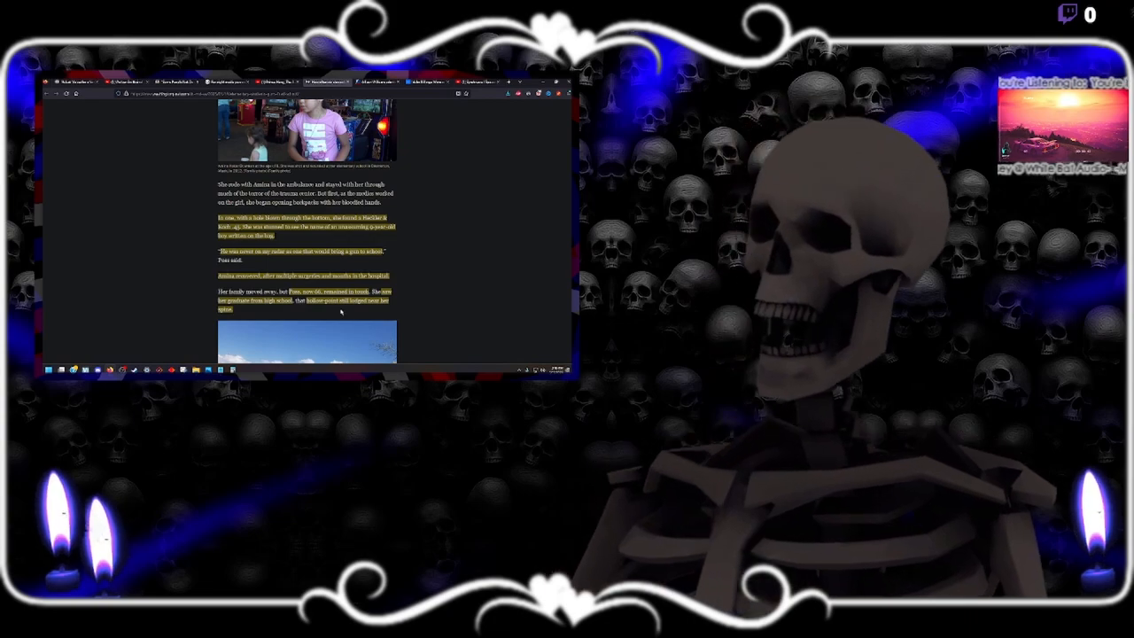
scroll(down, 3)
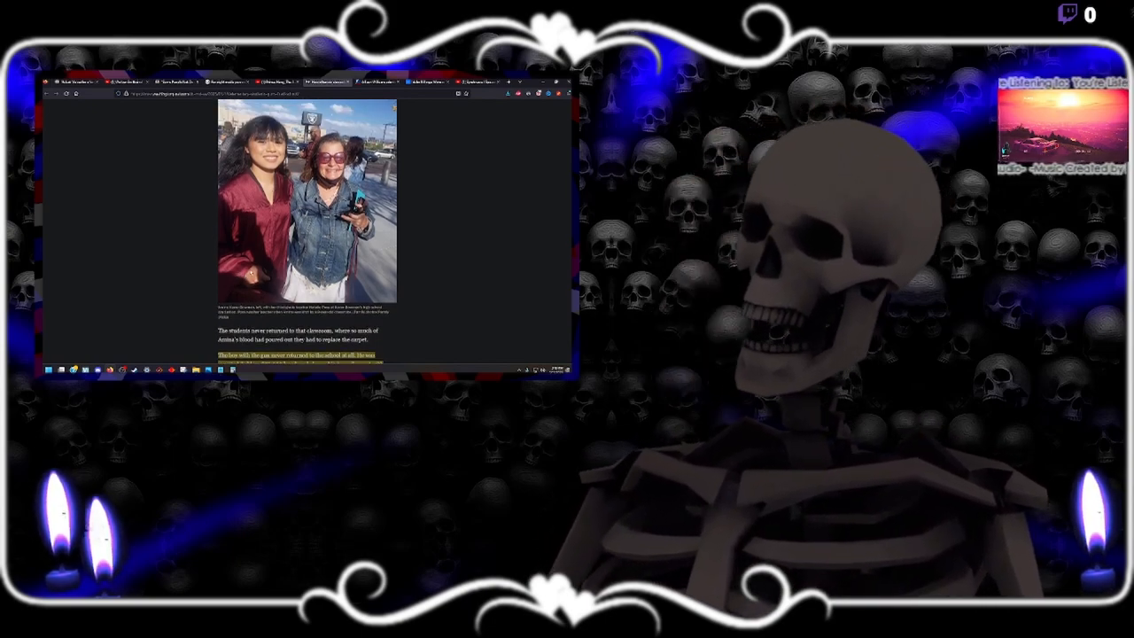
- Scroll past the boy's court outcome until his handwritten apology letter to Amaiah appears
scroll(down, 3)
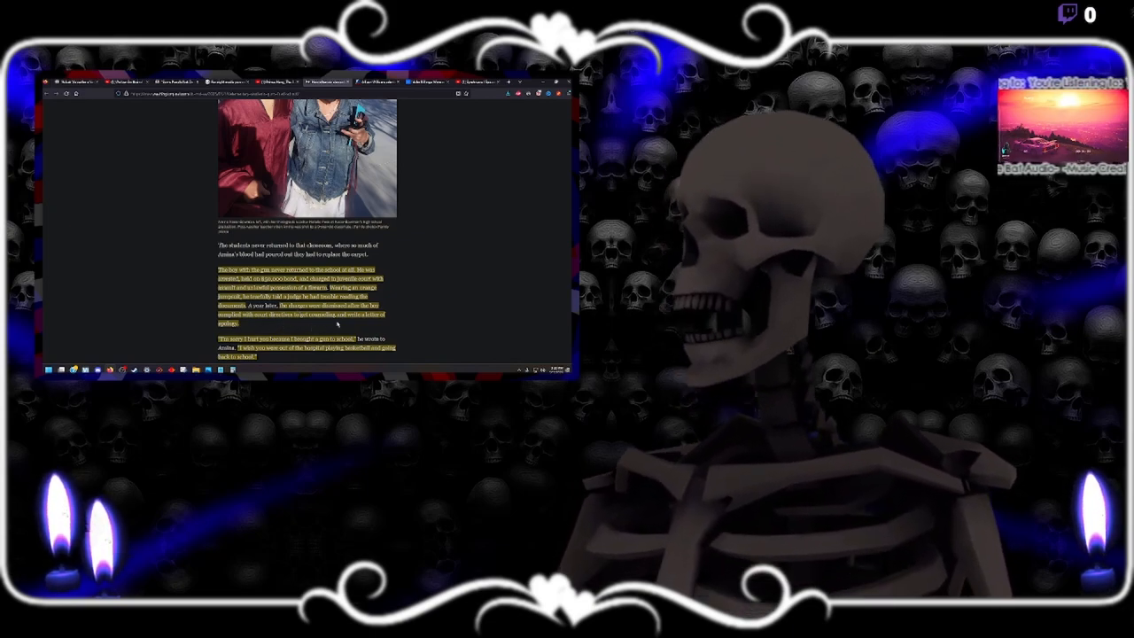
scroll(down, 3)
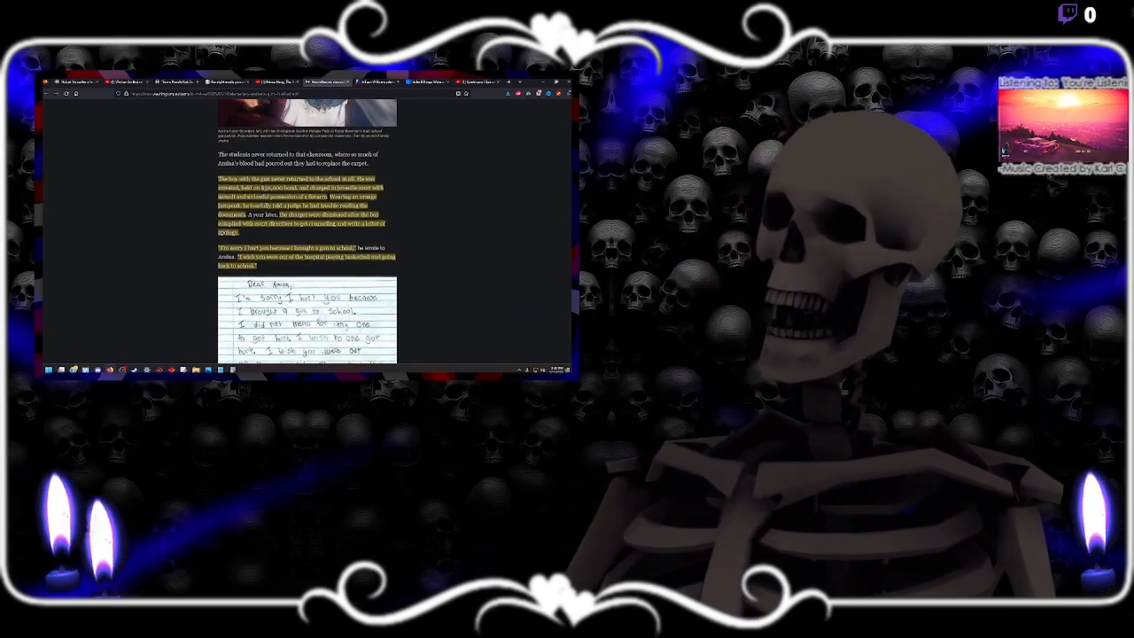
- Scroll past the apology letter to paragraphs on the gun's owner and mother's charges
scroll(down, 3)
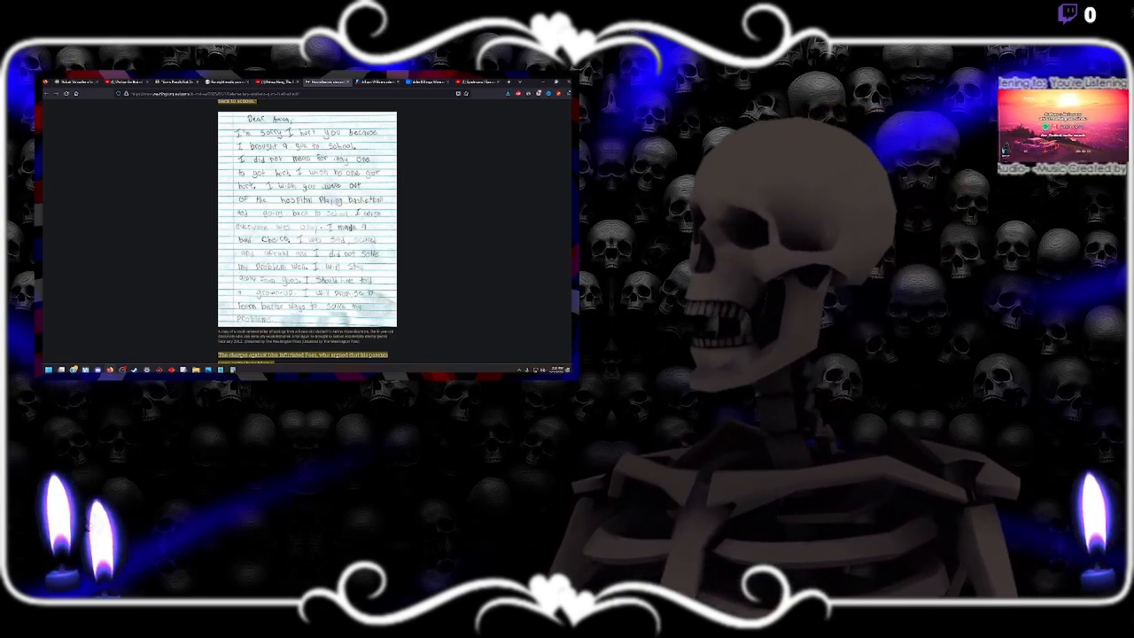
scroll(down, 3)
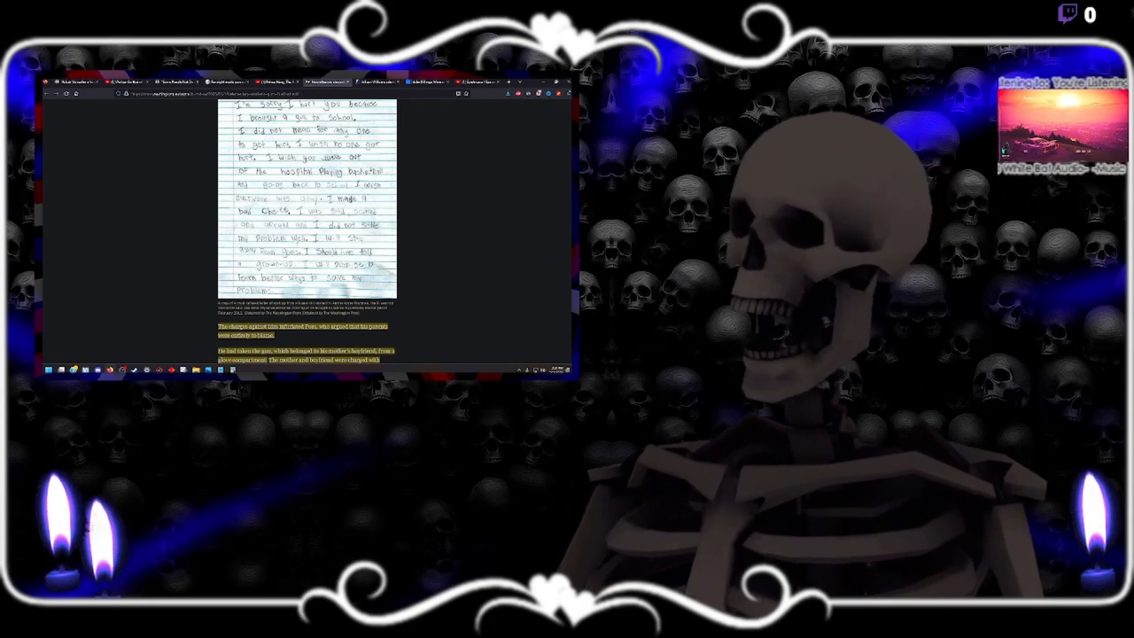
scroll(down, 3)
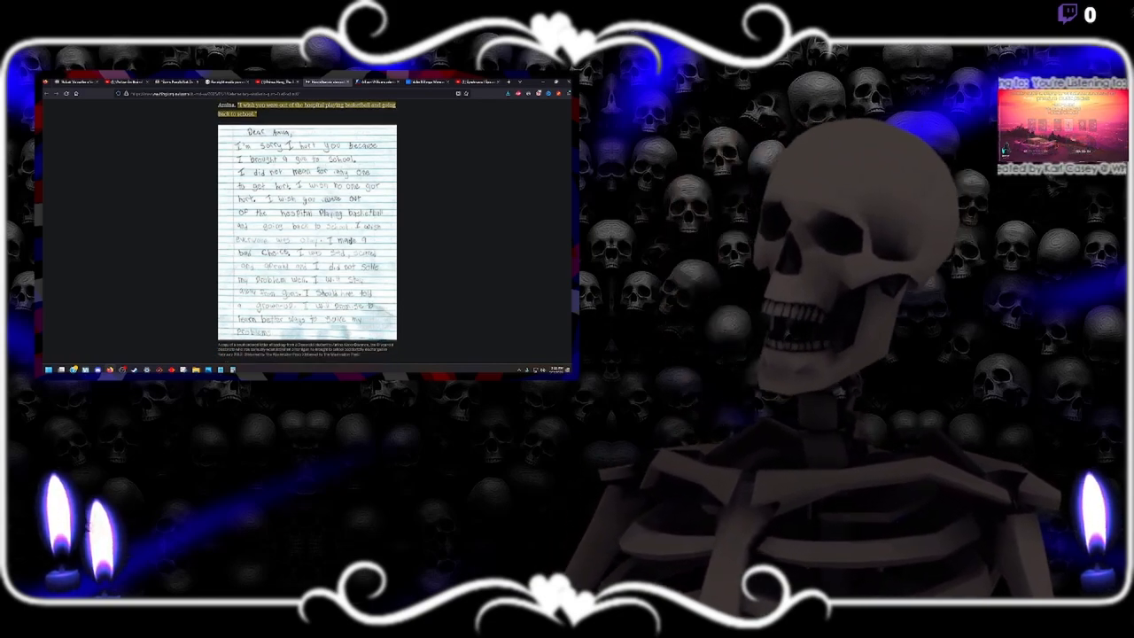
scroll(down, 3)
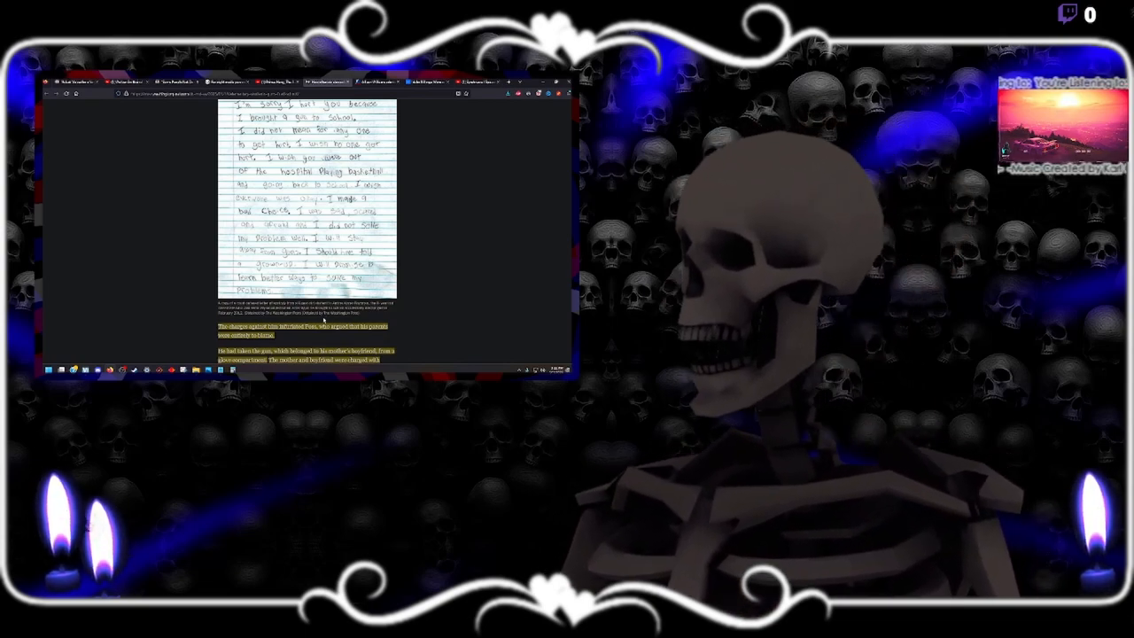
scroll(down, 3)
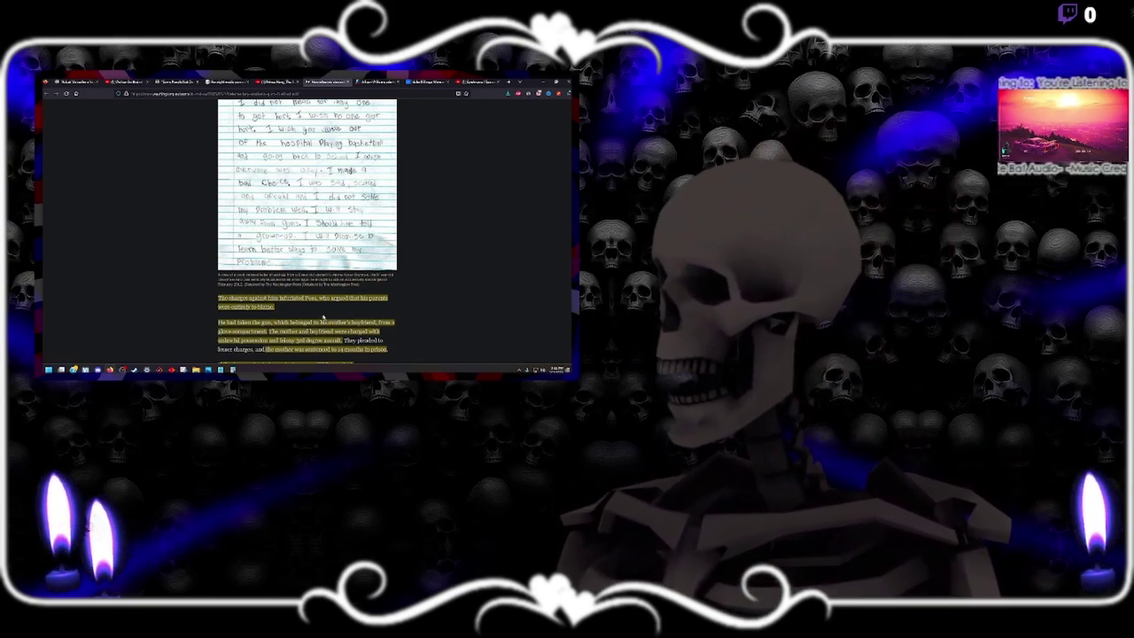
- Scroll down to the state gun-storage laws and Newport News authorities' undecided charges
scroll(down, 3)
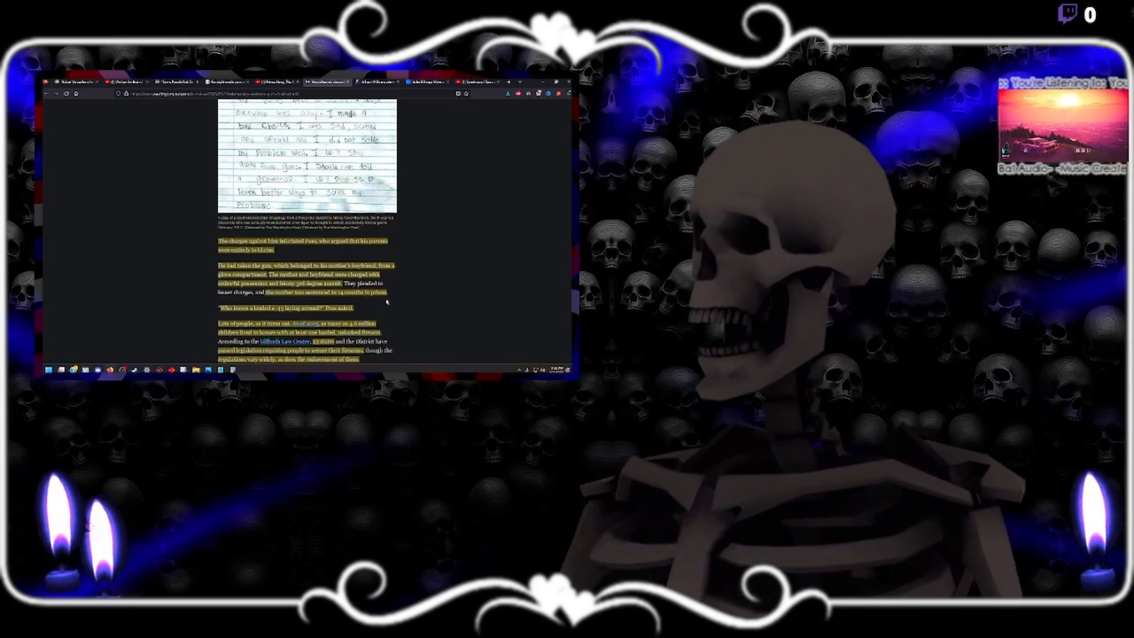
scroll(down, 3)
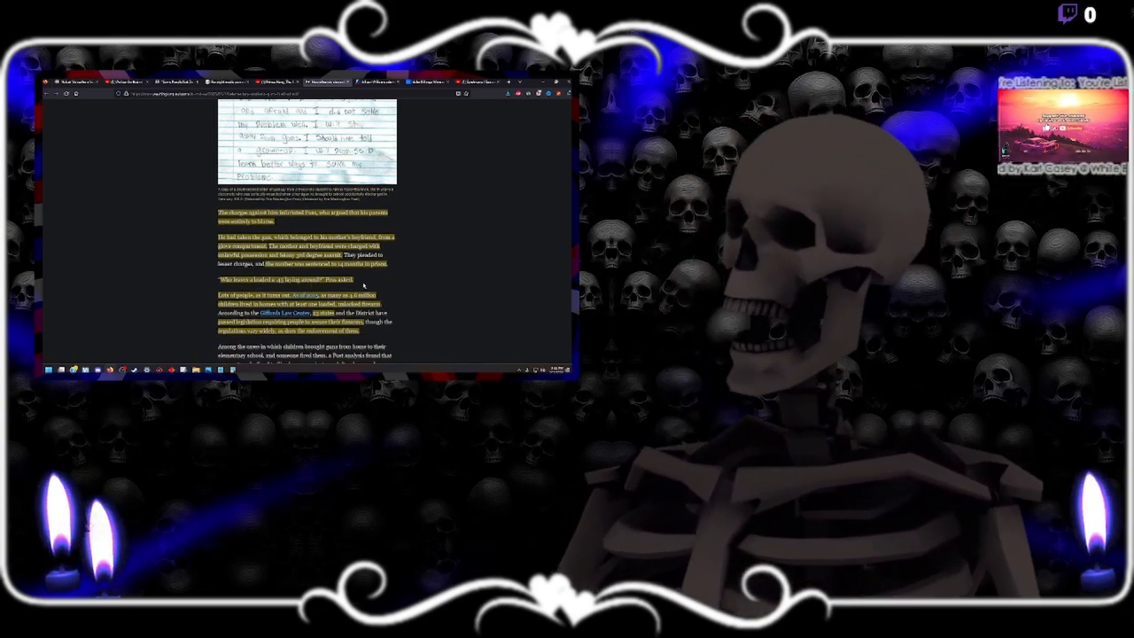
scroll(down, 3)
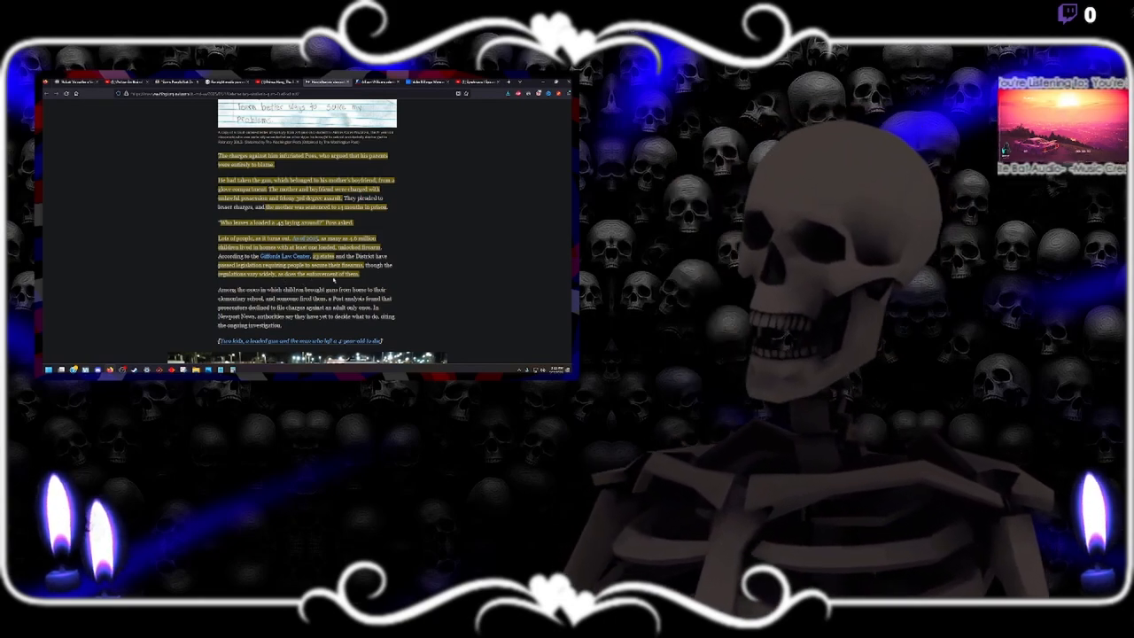
- Scroll to the 'Two kids, a loaded gun' link and the candlelight vigil photo below it
scroll(down, 3)
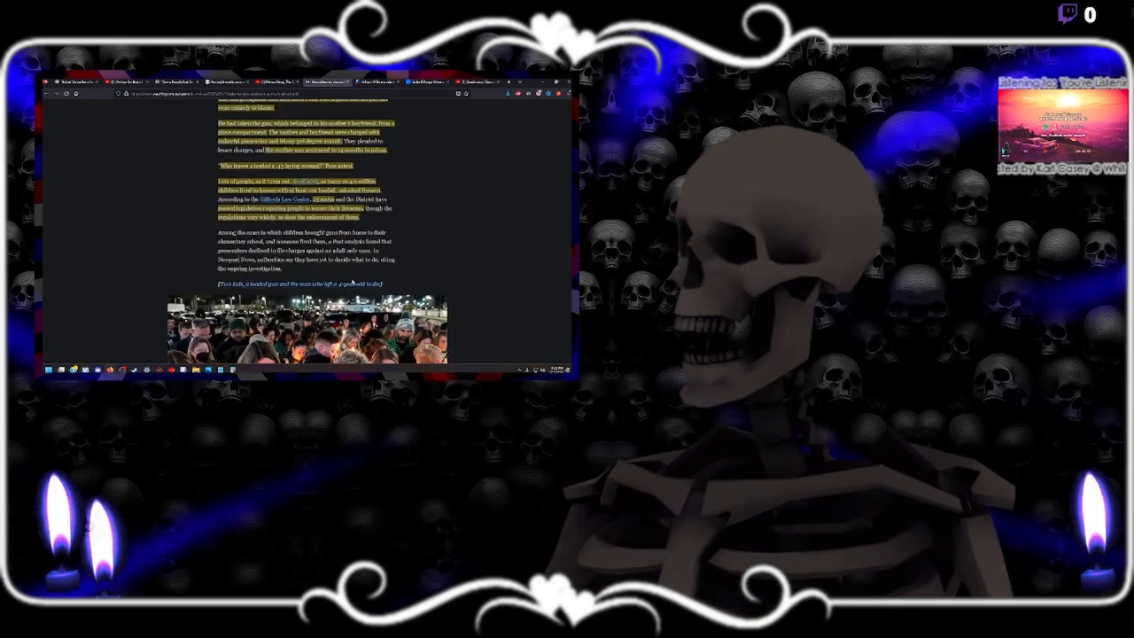
scroll(down, 3)
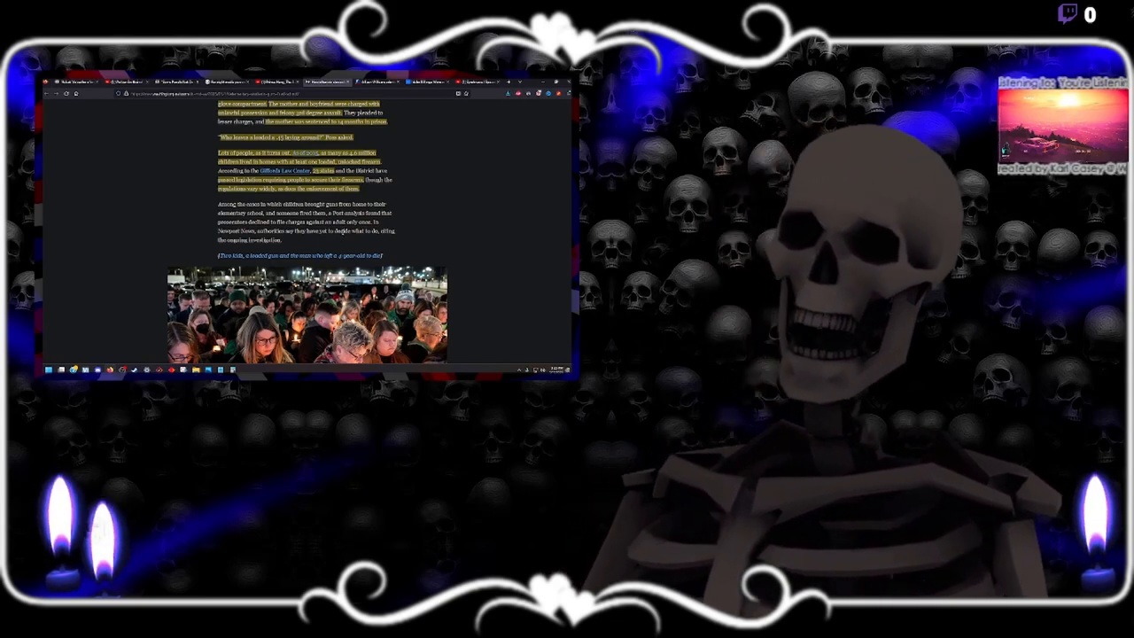
mouse_move(344, 242)
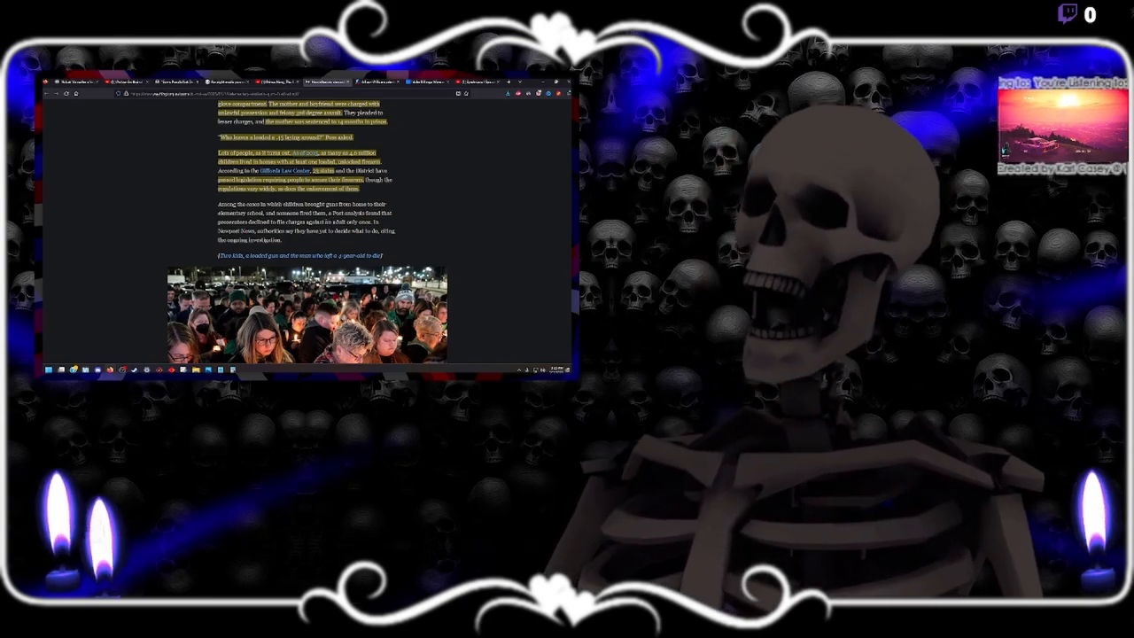
- Scroll past the vigil photo to the passages about the girl who died at the hospital
scroll(down, 3)
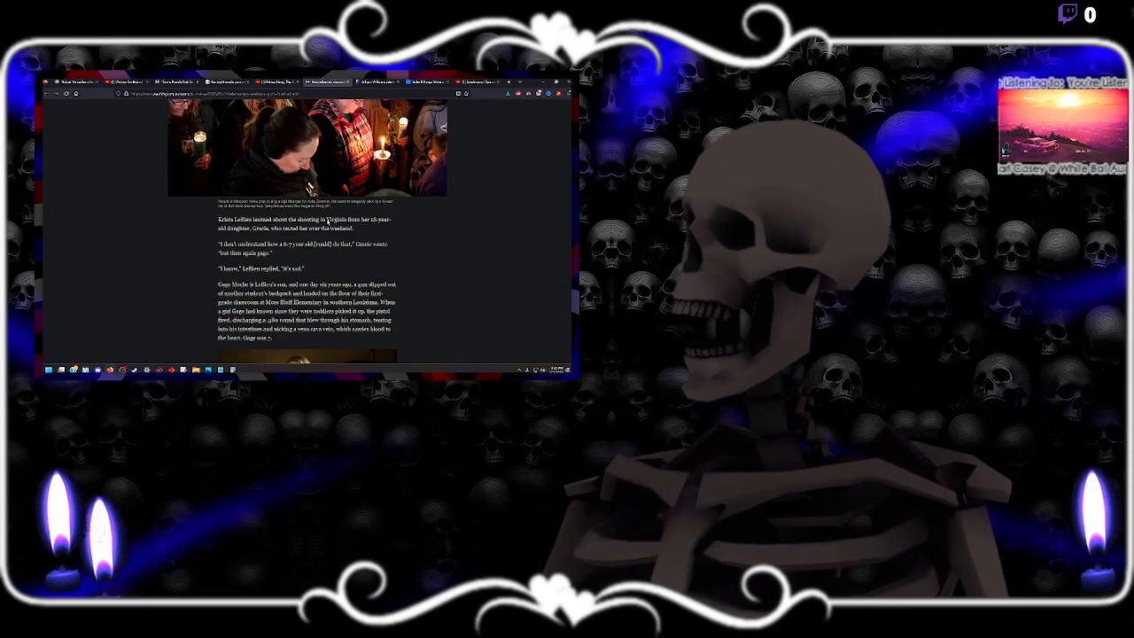
scroll(down, 3)
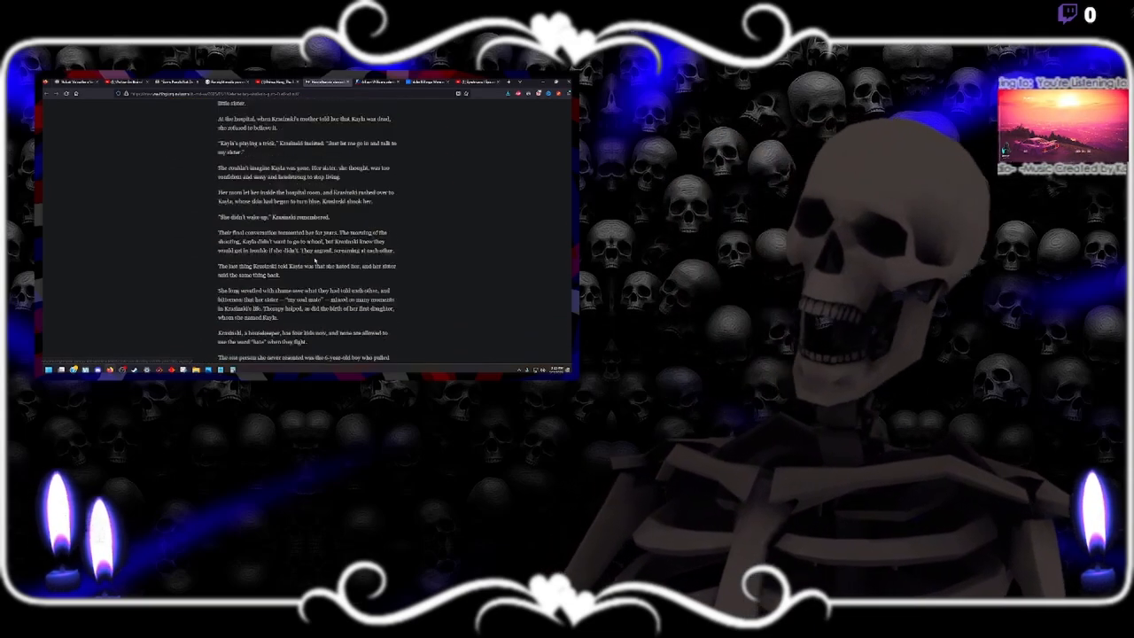
scroll(down, 3)
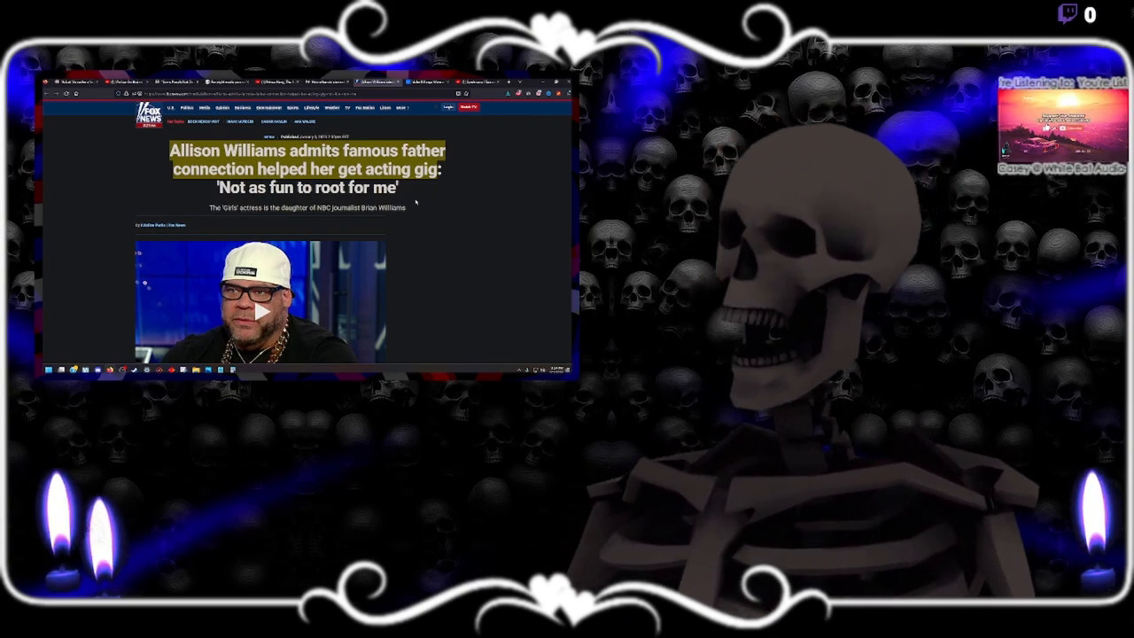
- Scroll while moving from the Allison Williams piece to Insider's Idaho-suspect Tinder-date story
scroll(down, 3)
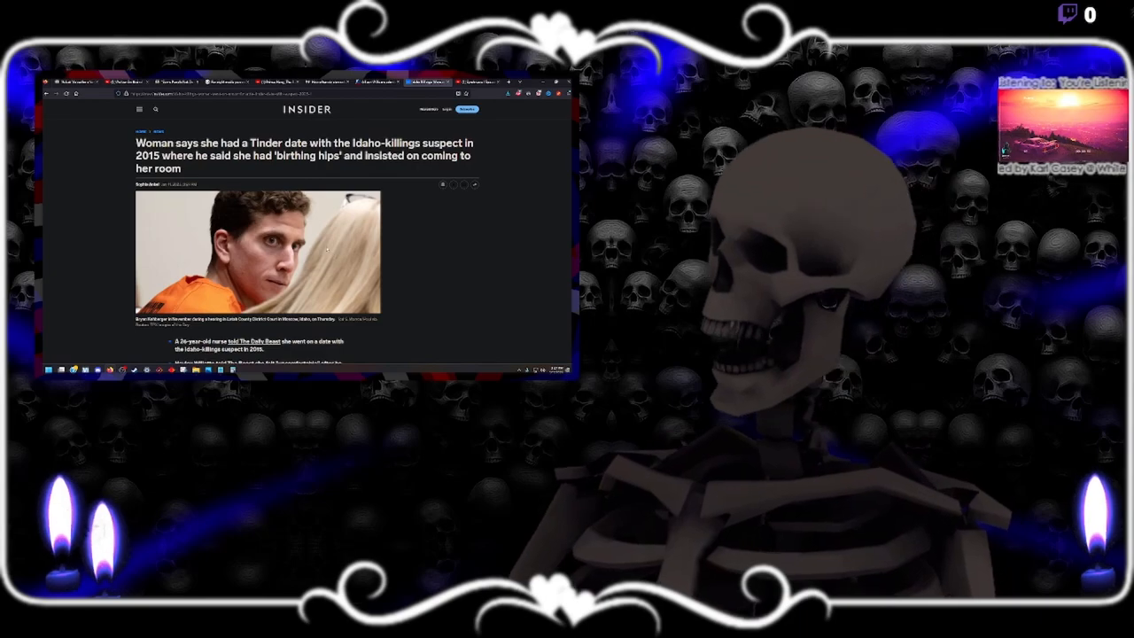
- Scroll past the photo, summary bullets and newsletter signup to the date and dorm-room paragraphs
scroll(down, 3)
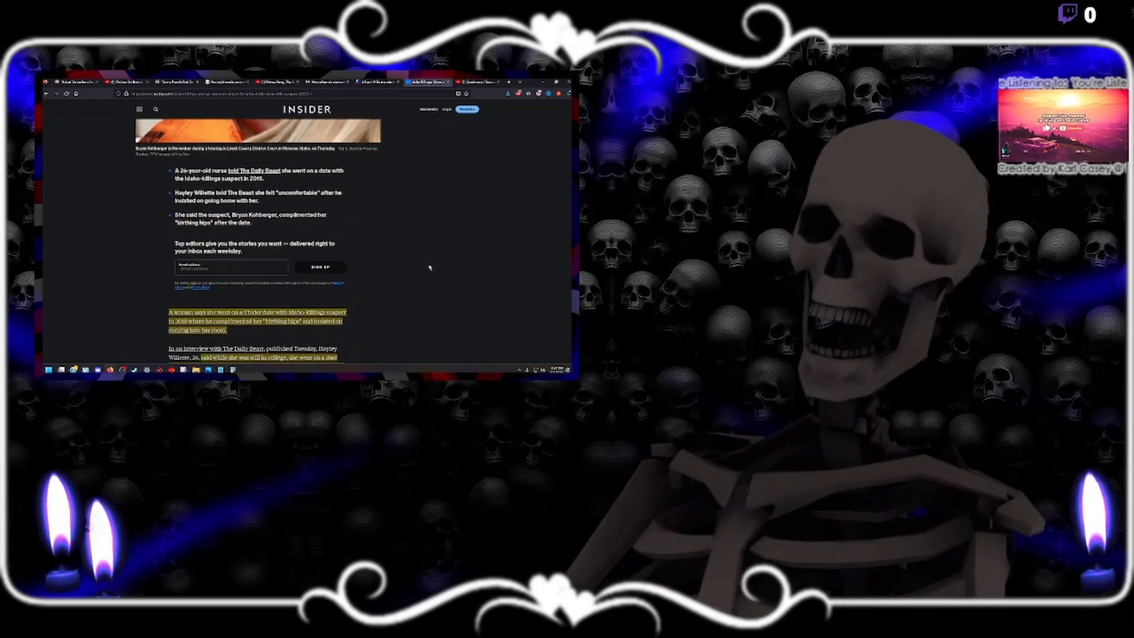
scroll(down, 3)
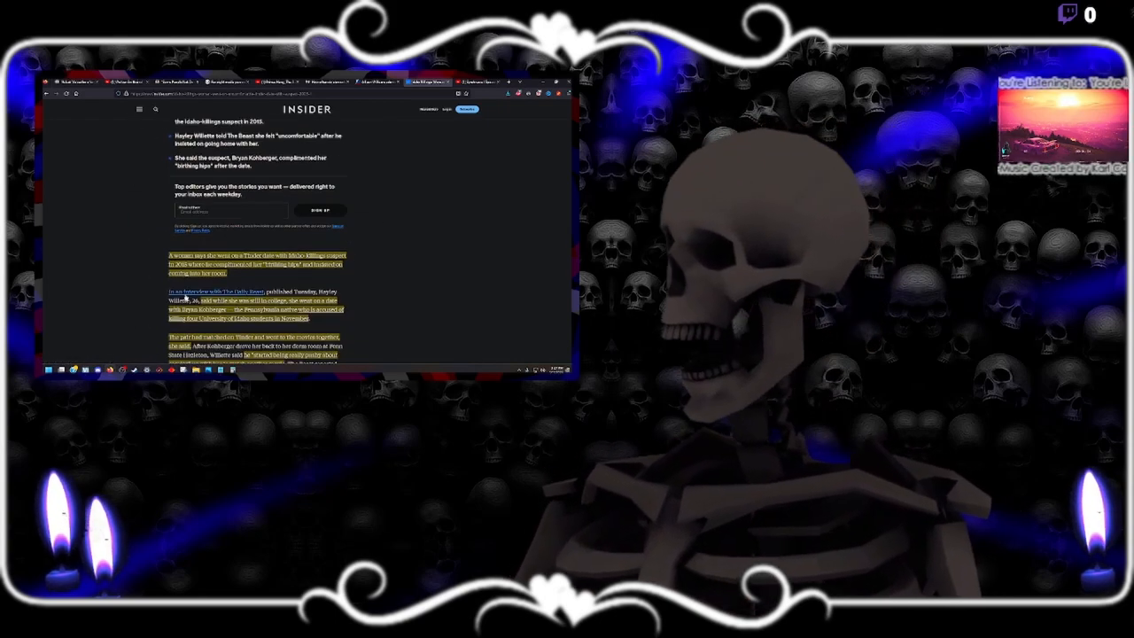
scroll(down, 3)
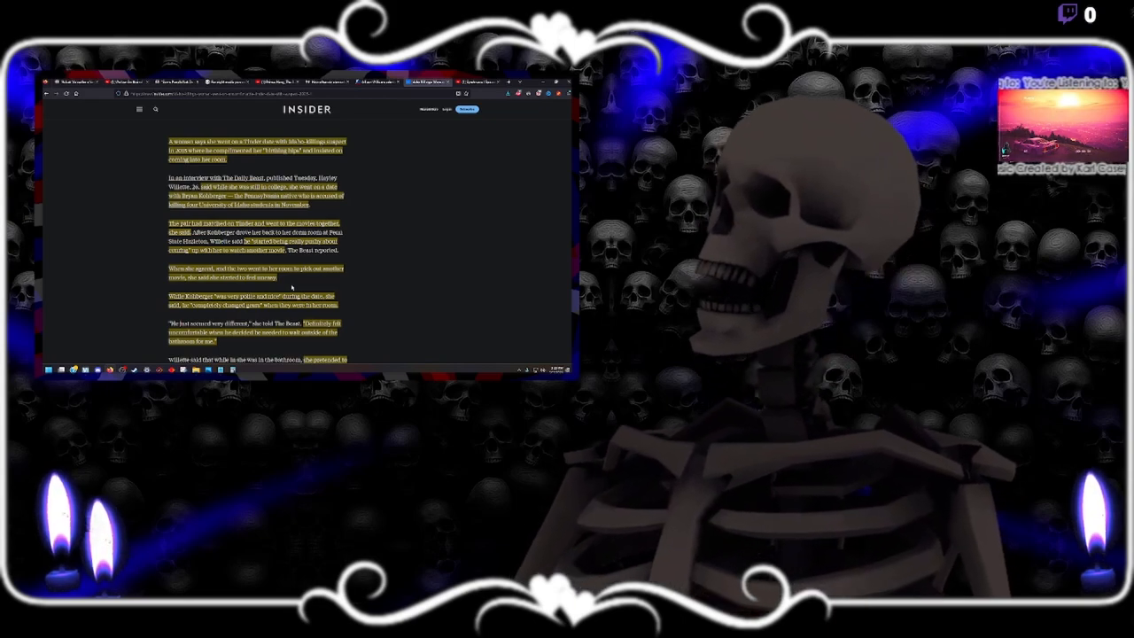
- Scroll past the brewery owner's account and arrest details to the 'Read next' Kohberger link
scroll(down, 3)
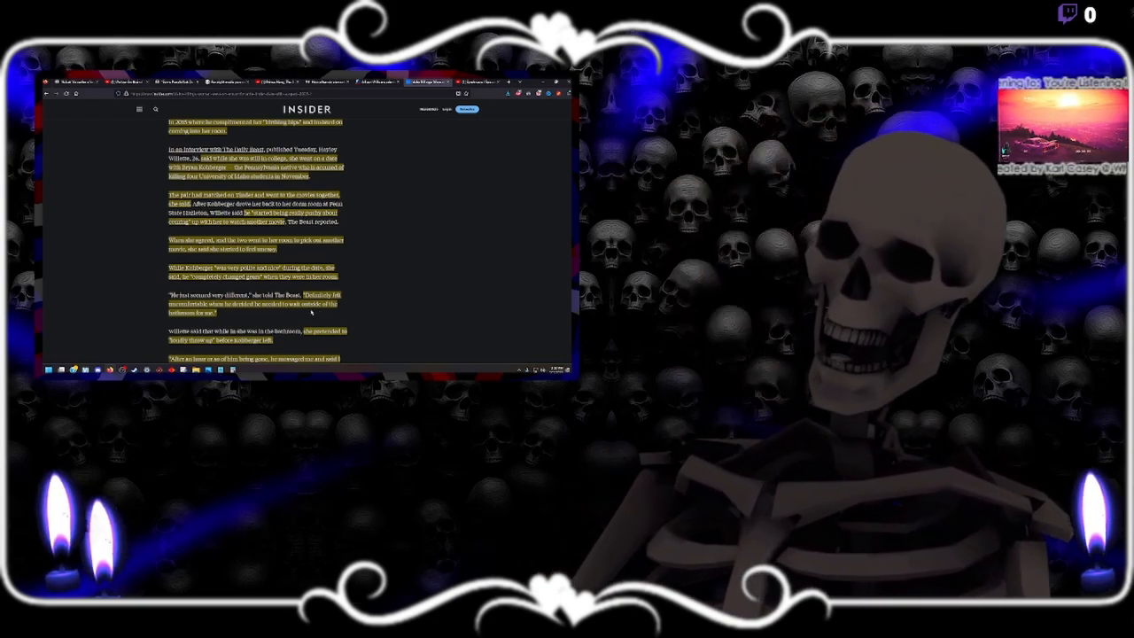
scroll(down, 3)
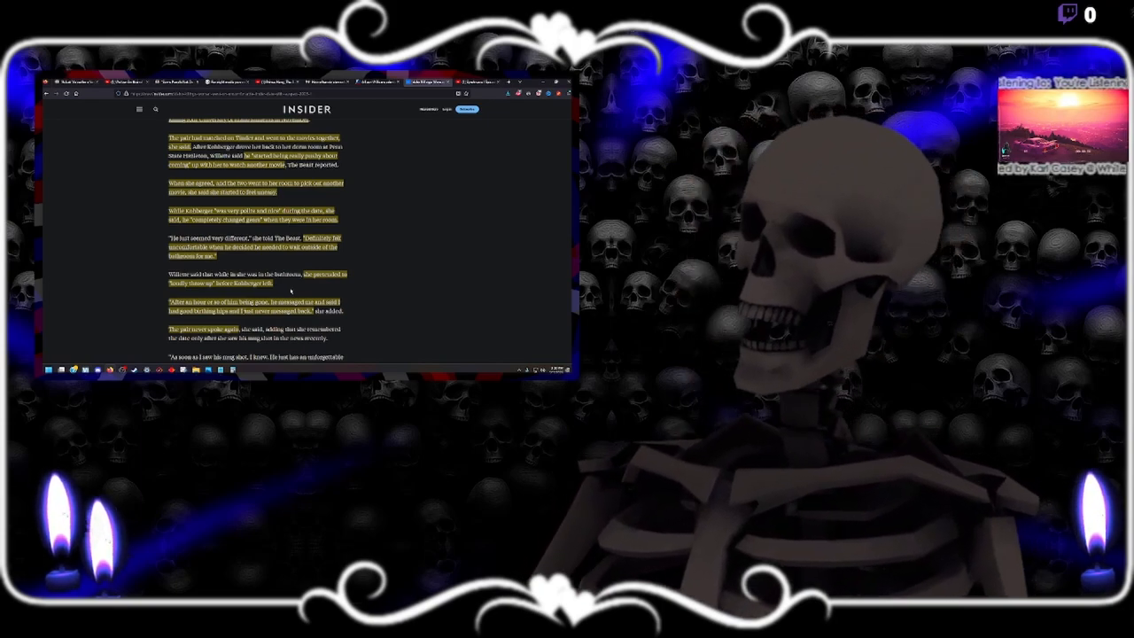
scroll(down, 3)
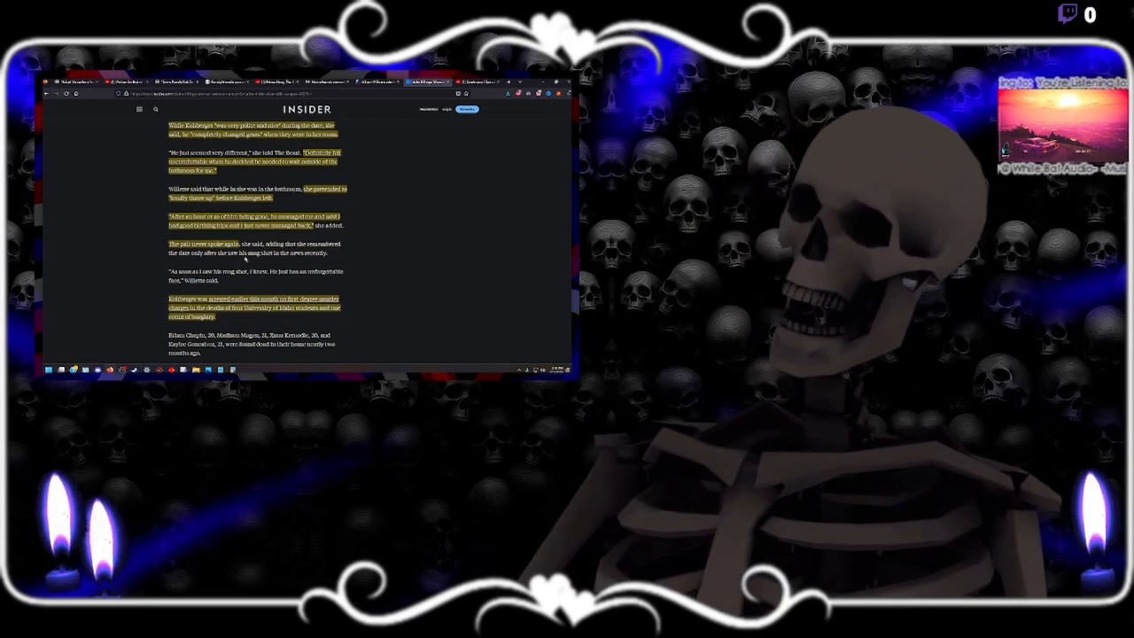
scroll(down, 3)
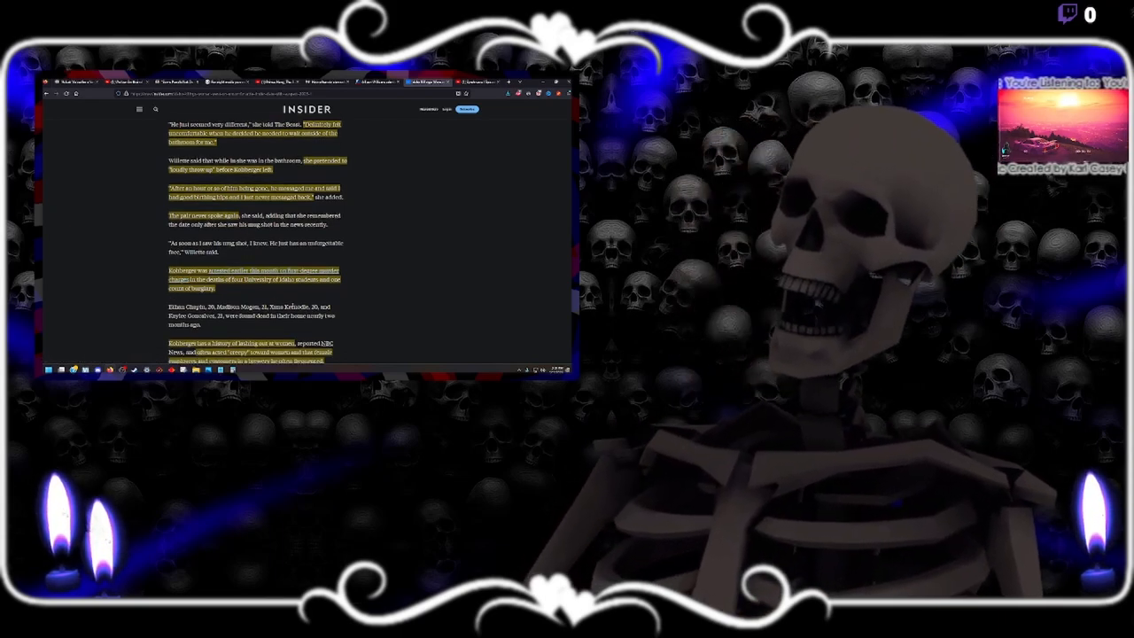
scroll(down, 3)
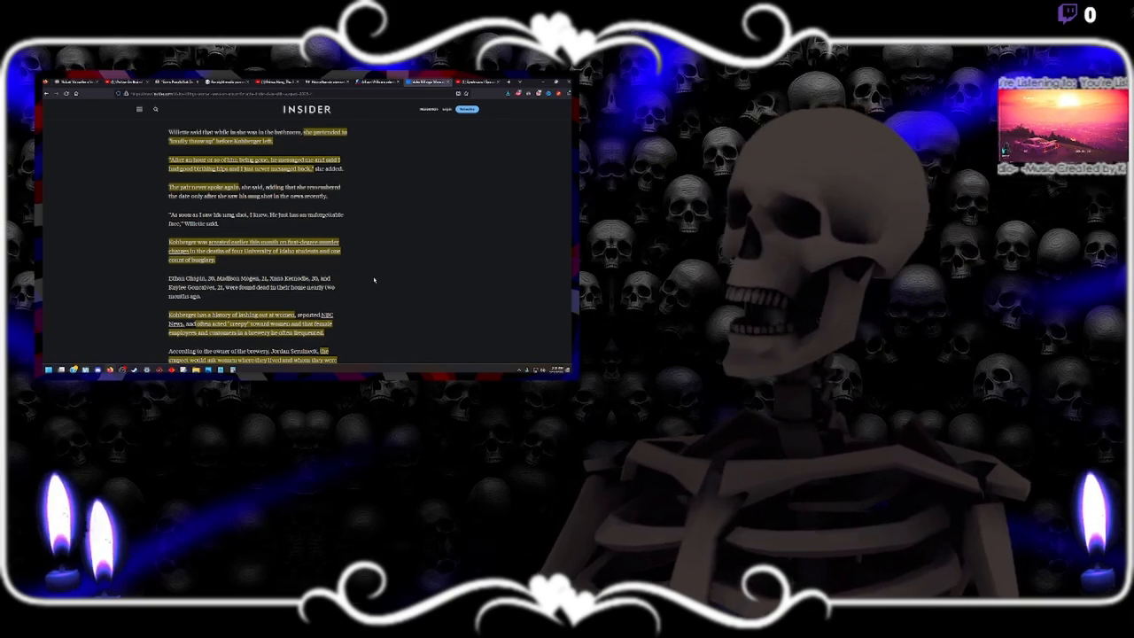
scroll(down, 3)
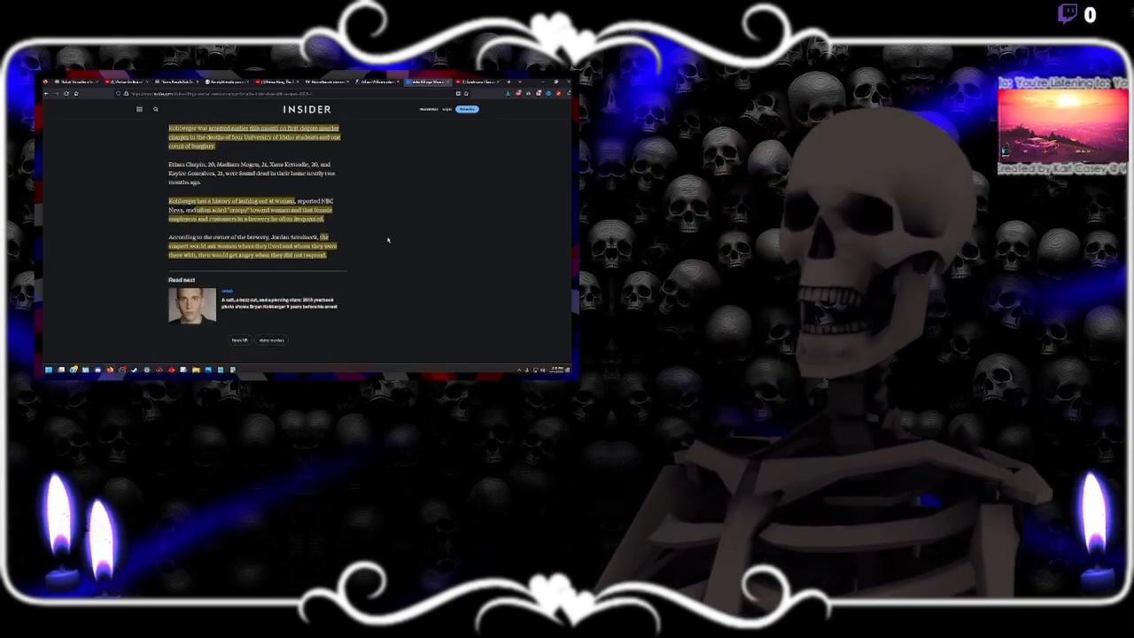